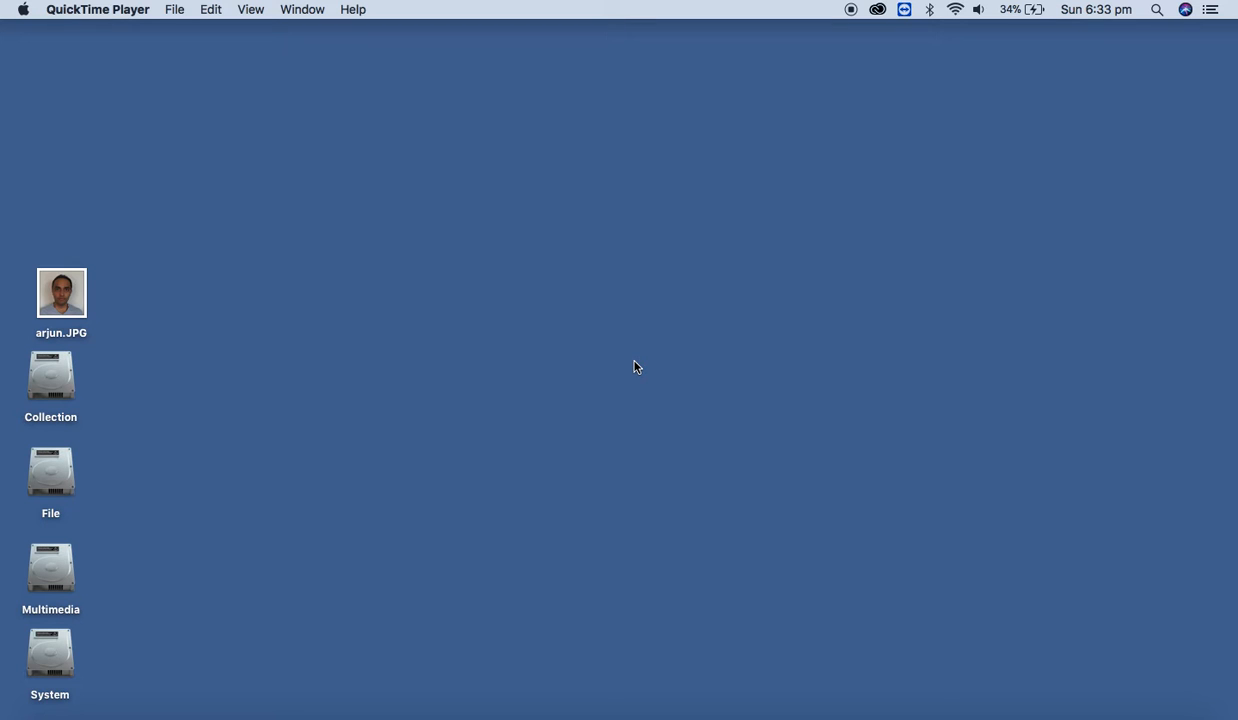
pyautogui.moveTo(862, 560)
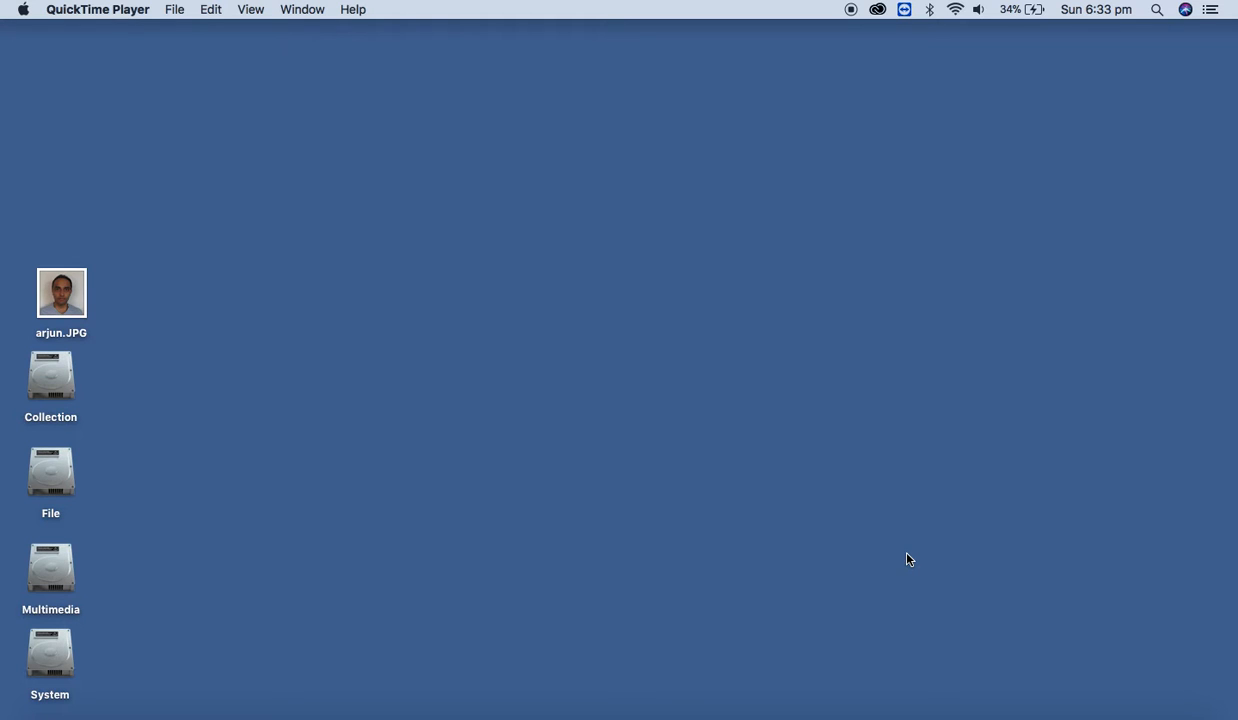
pyautogui.moveTo(896, 464)
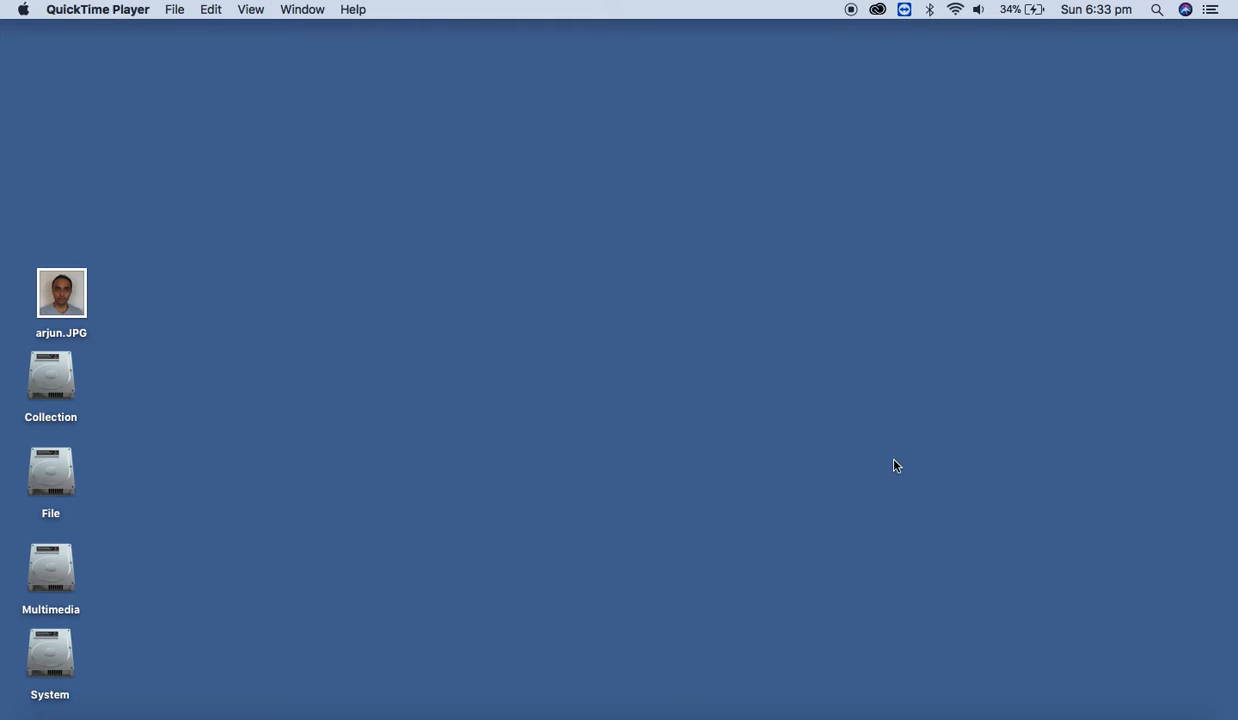
pyautogui.moveTo(876, 460)
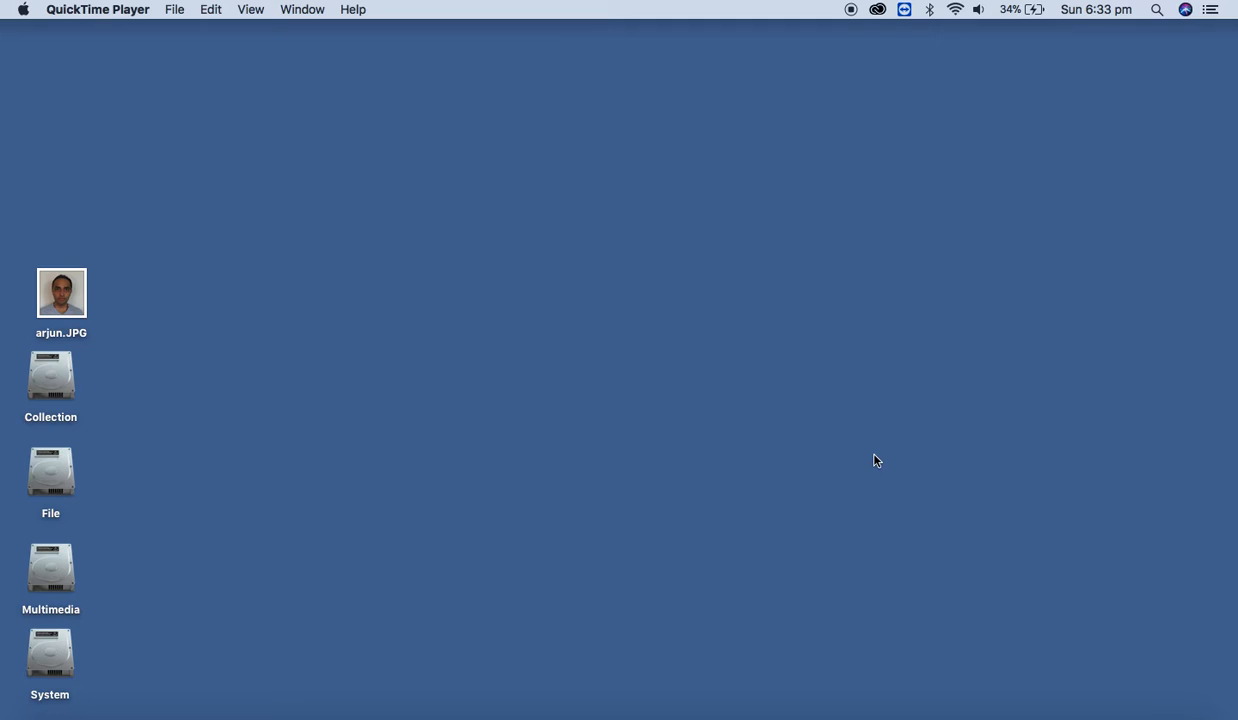
pyautogui.moveTo(920, 686)
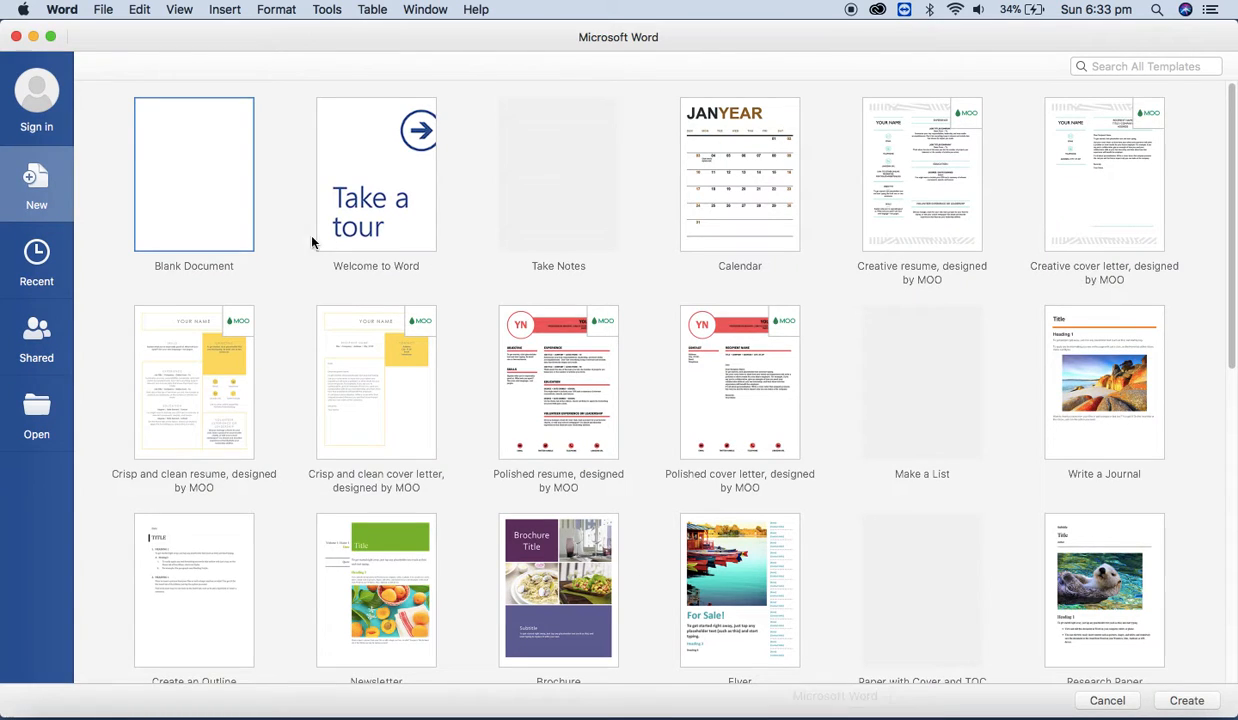
# Create a new blank document and place the insertion point on the page.
pyautogui.doubleClick(192, 172)
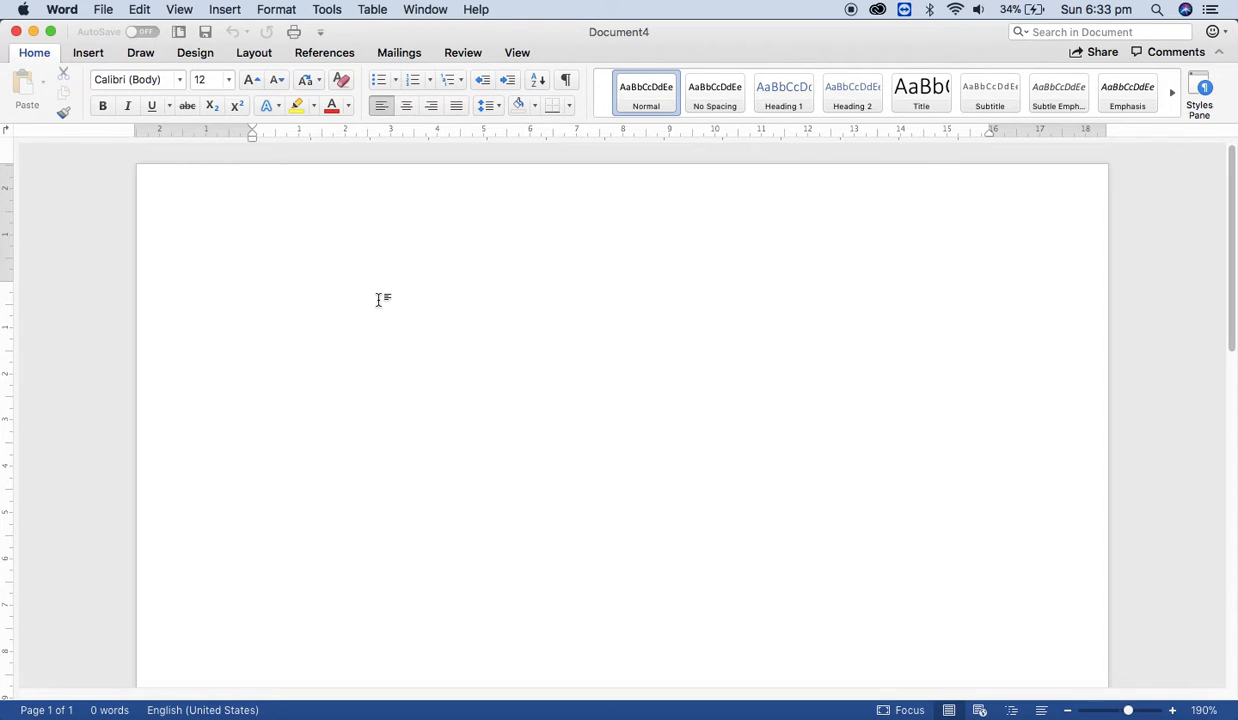
pyautogui.click(254, 292)
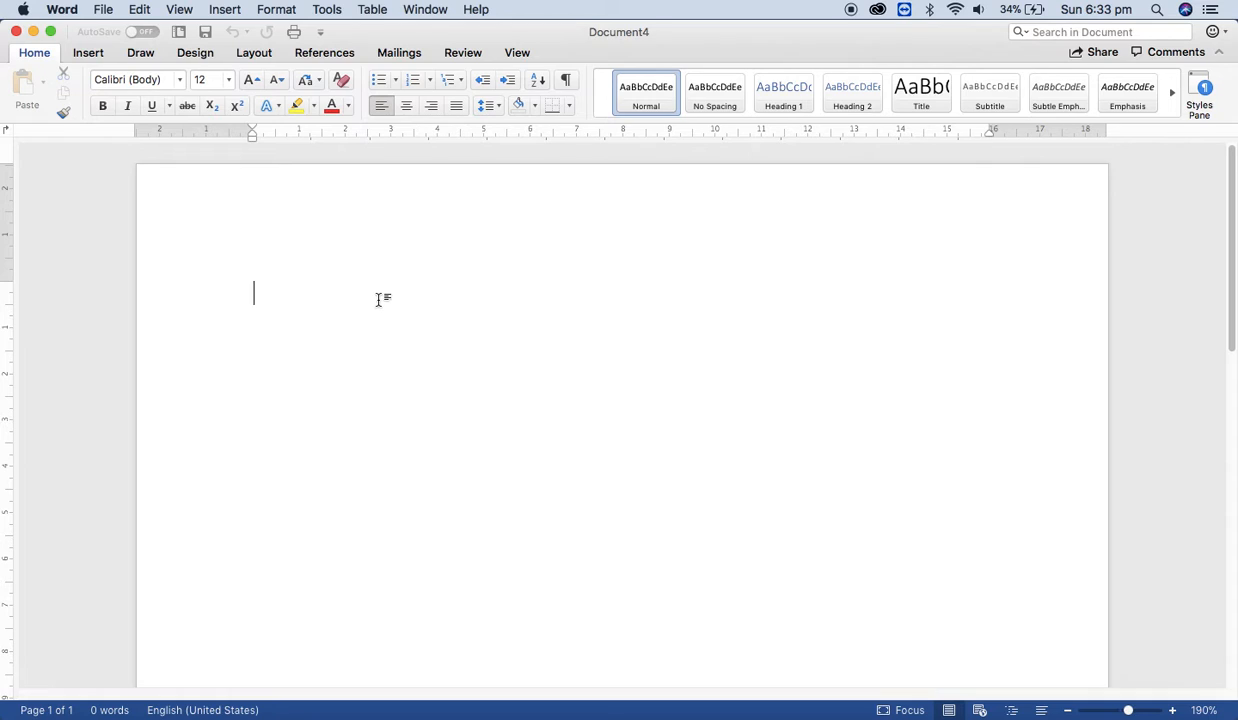
pyautogui.moveTo(336, 320)
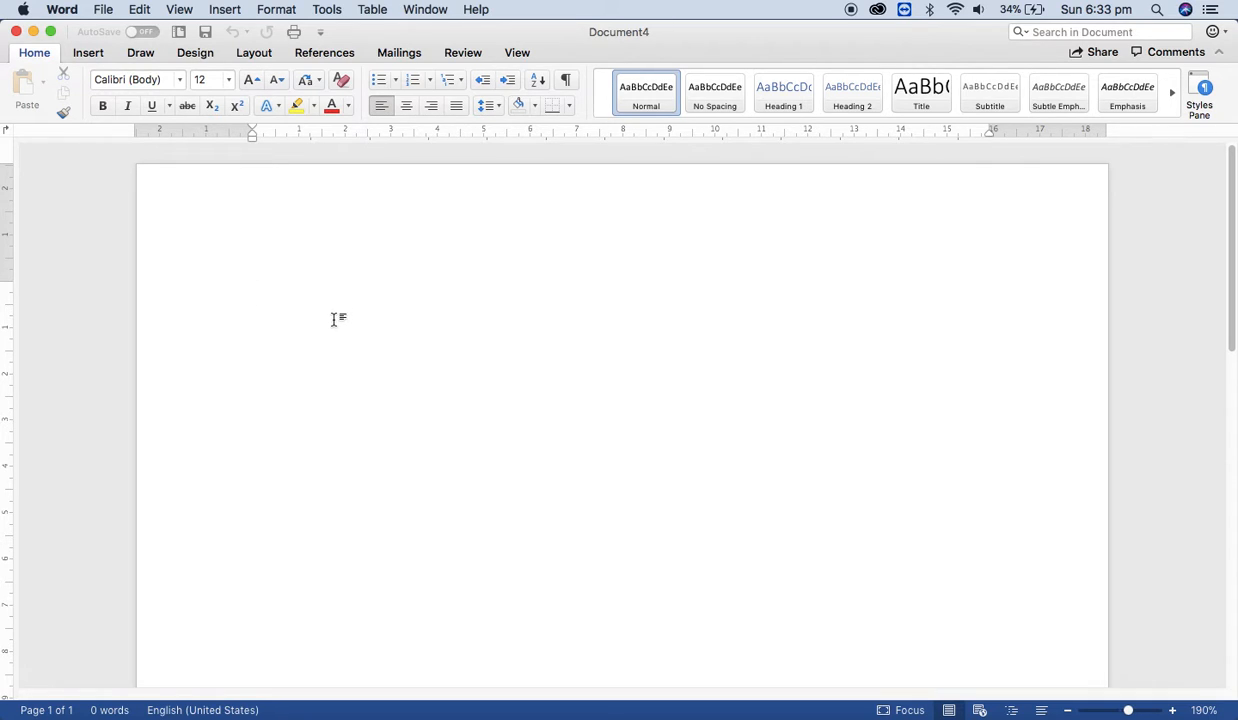
pyautogui.click(254, 292)
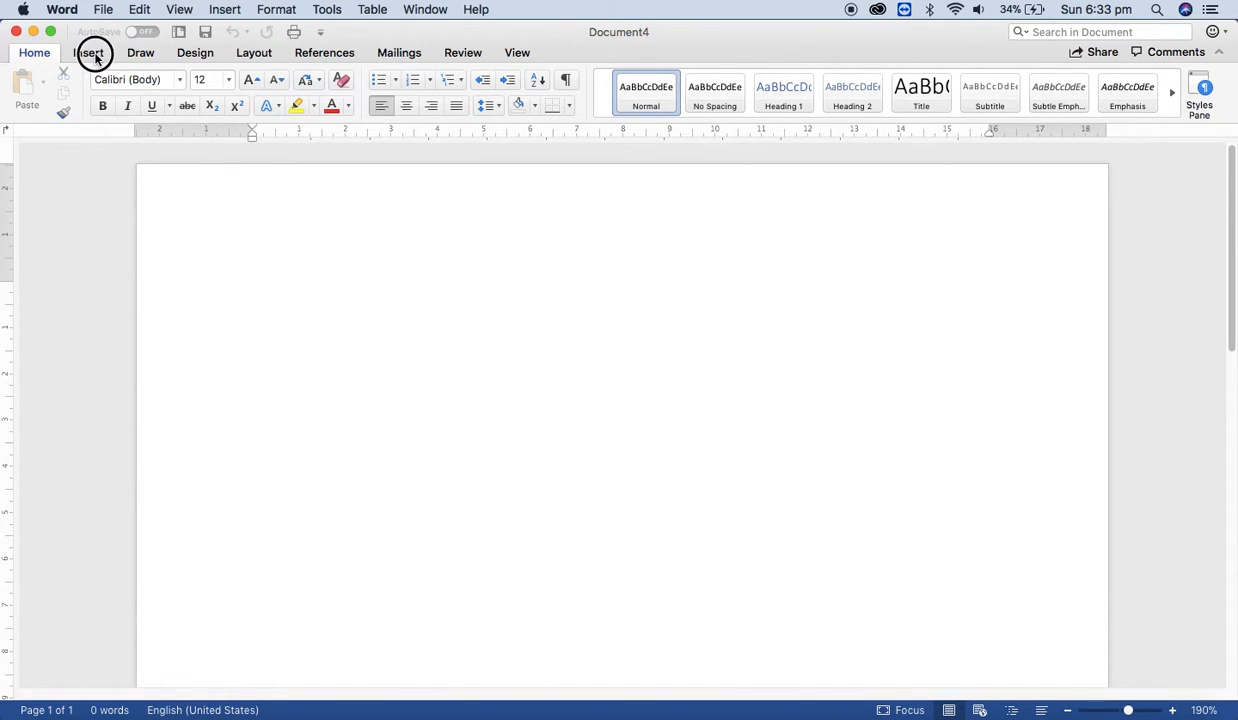
# Insert a rectangle shape and draw it near the top of the page.
pyautogui.click(88, 52)
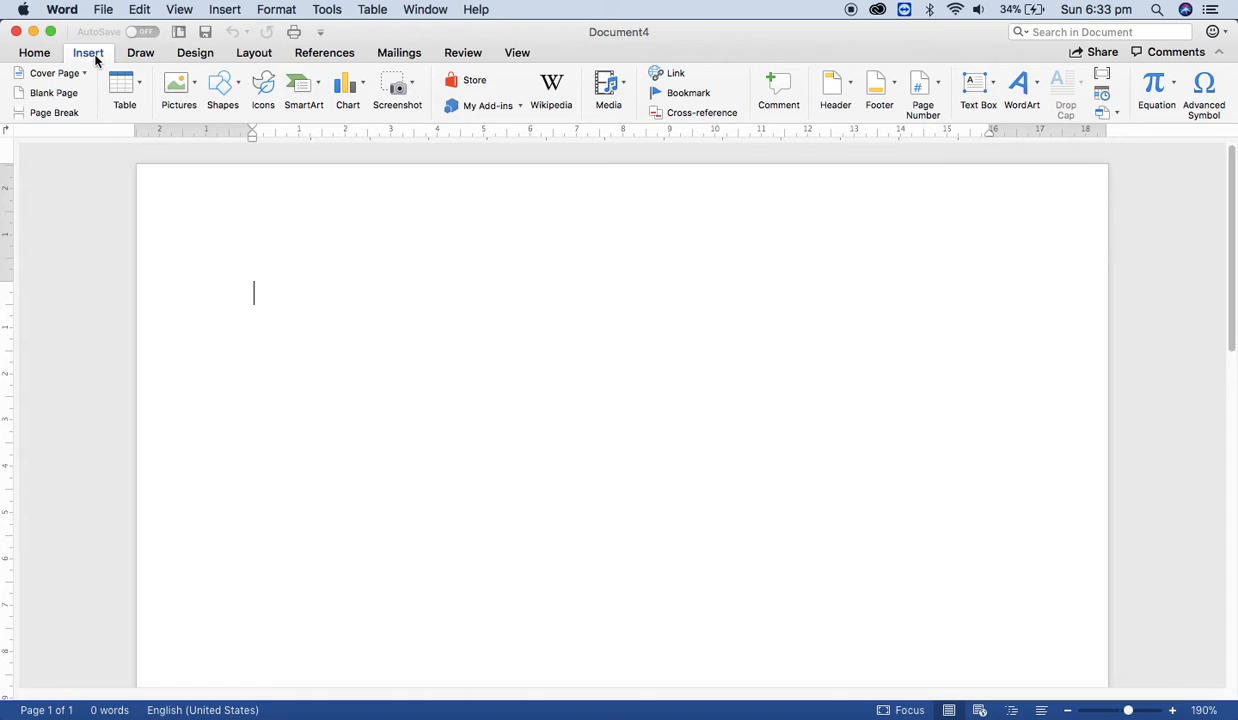
pyautogui.moveTo(88, 62)
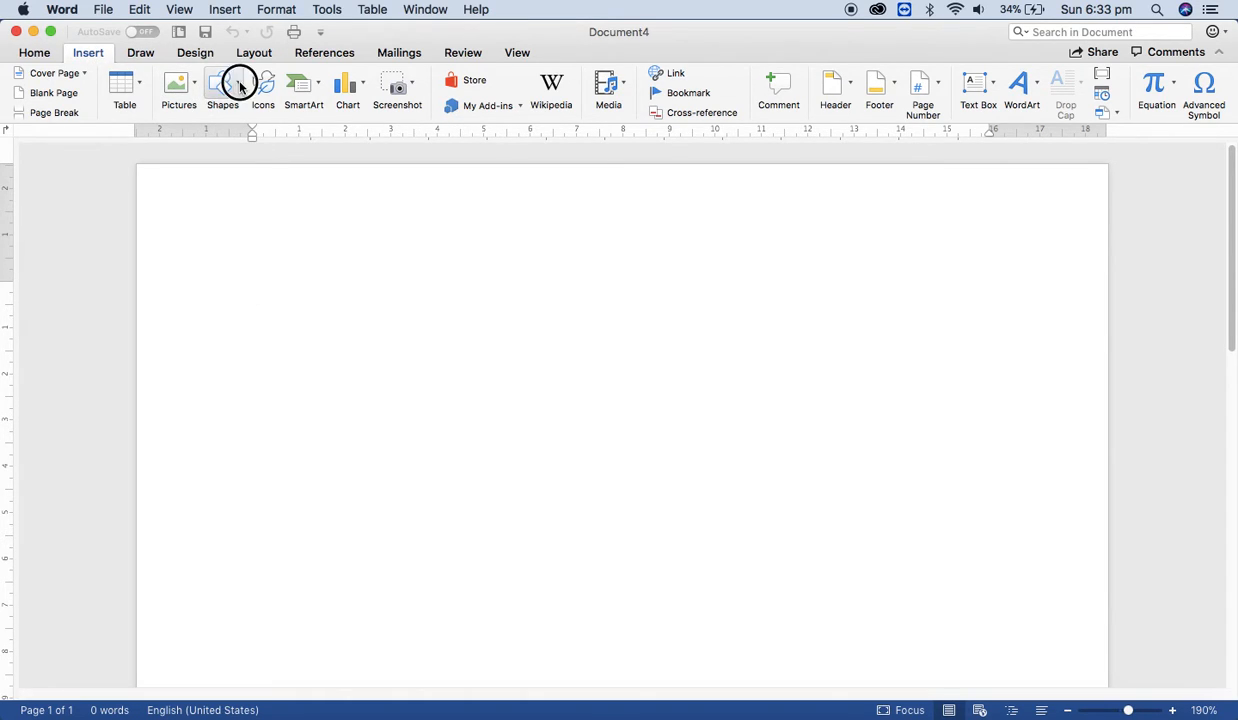
pyautogui.click(222, 84)
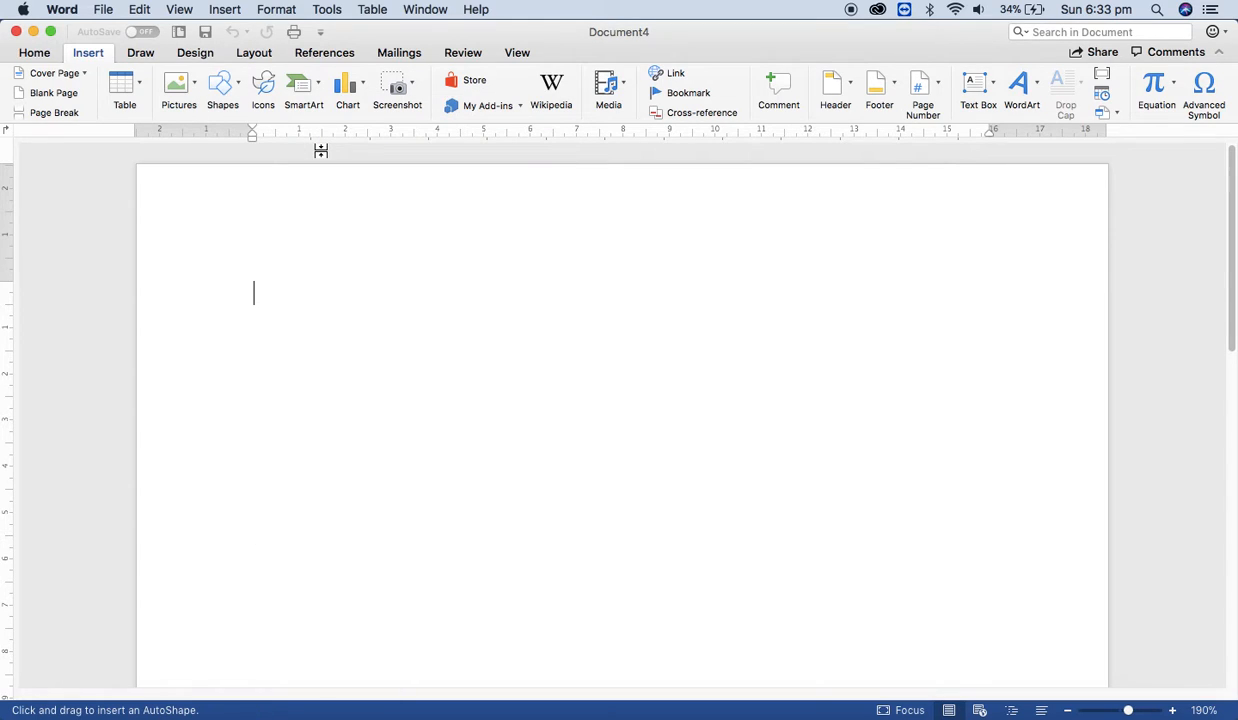
pyautogui.moveTo(340, 264); pyautogui.dragTo(664, 368)
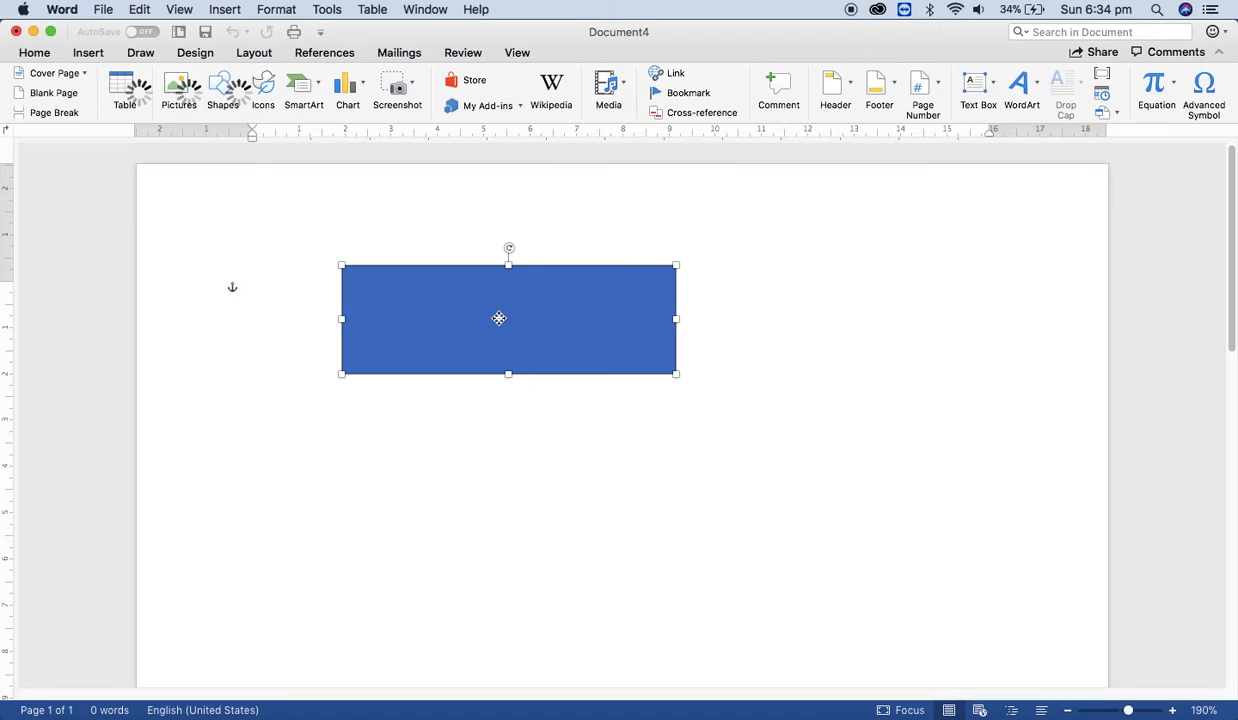
# Add the text 'Welcome to Microsoft Word' inside the rectangle via Add Text.
pyautogui.rightClick(500, 318)
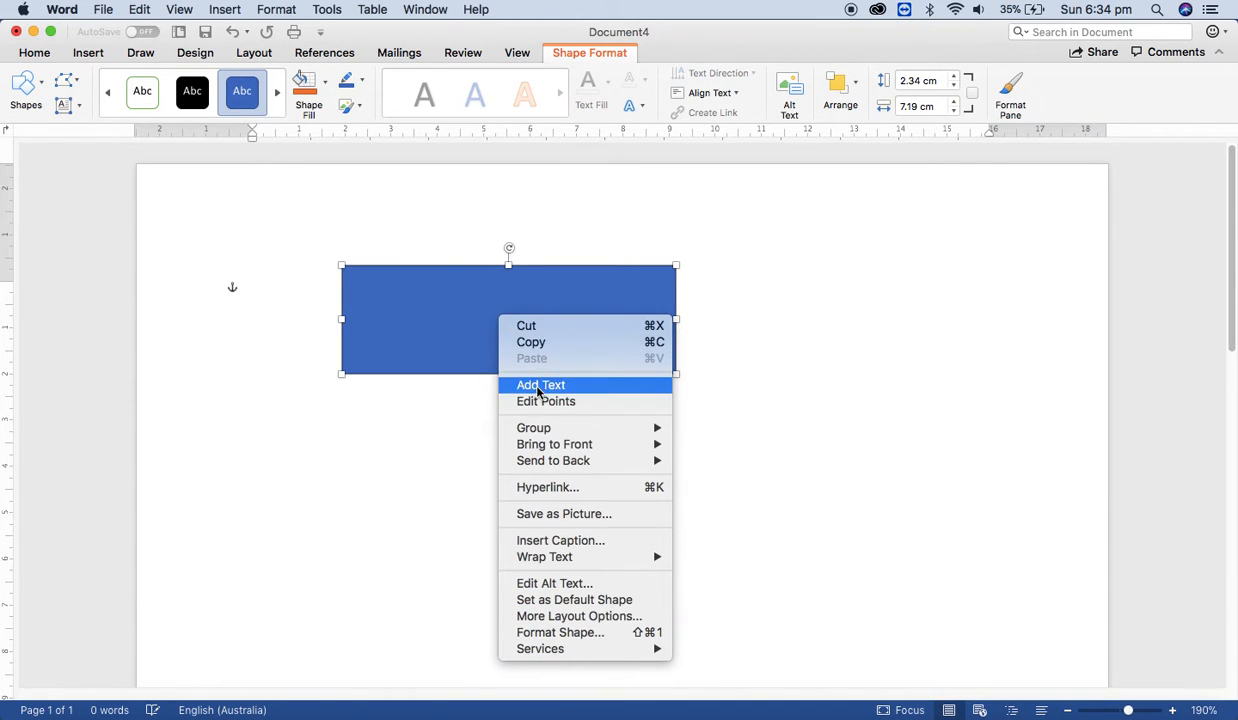
pyautogui.click(540, 384)
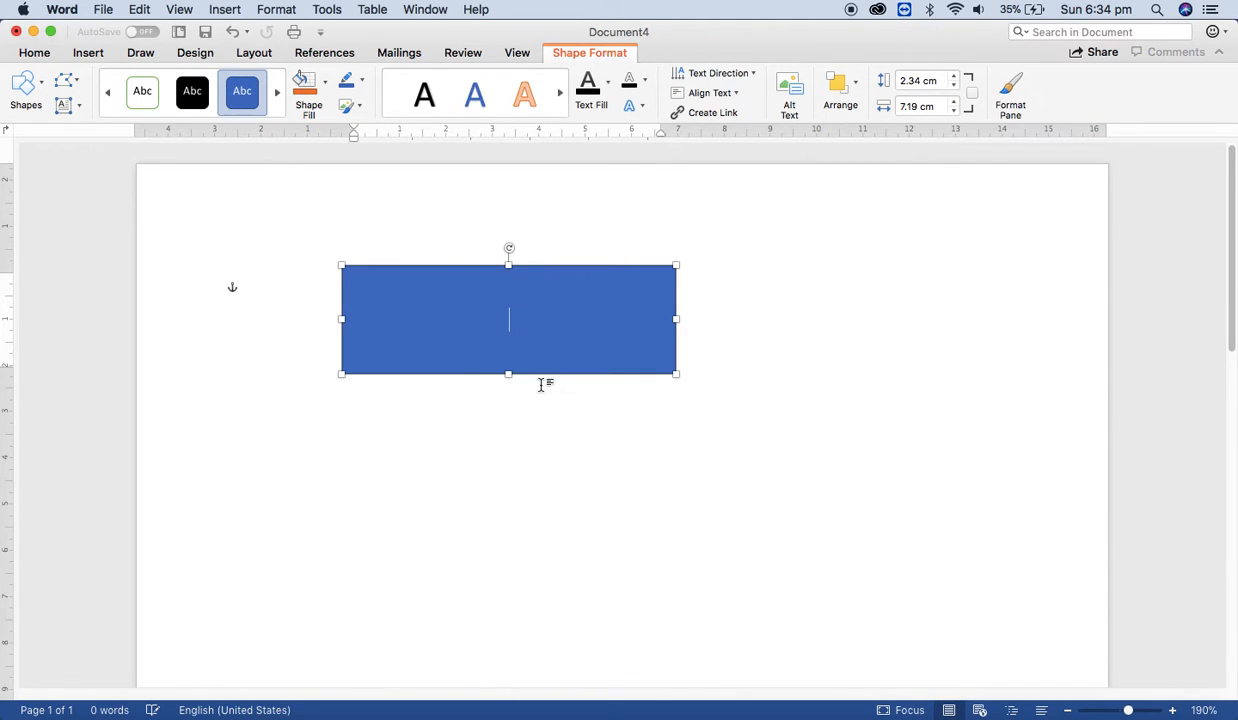
pyautogui.write('W')
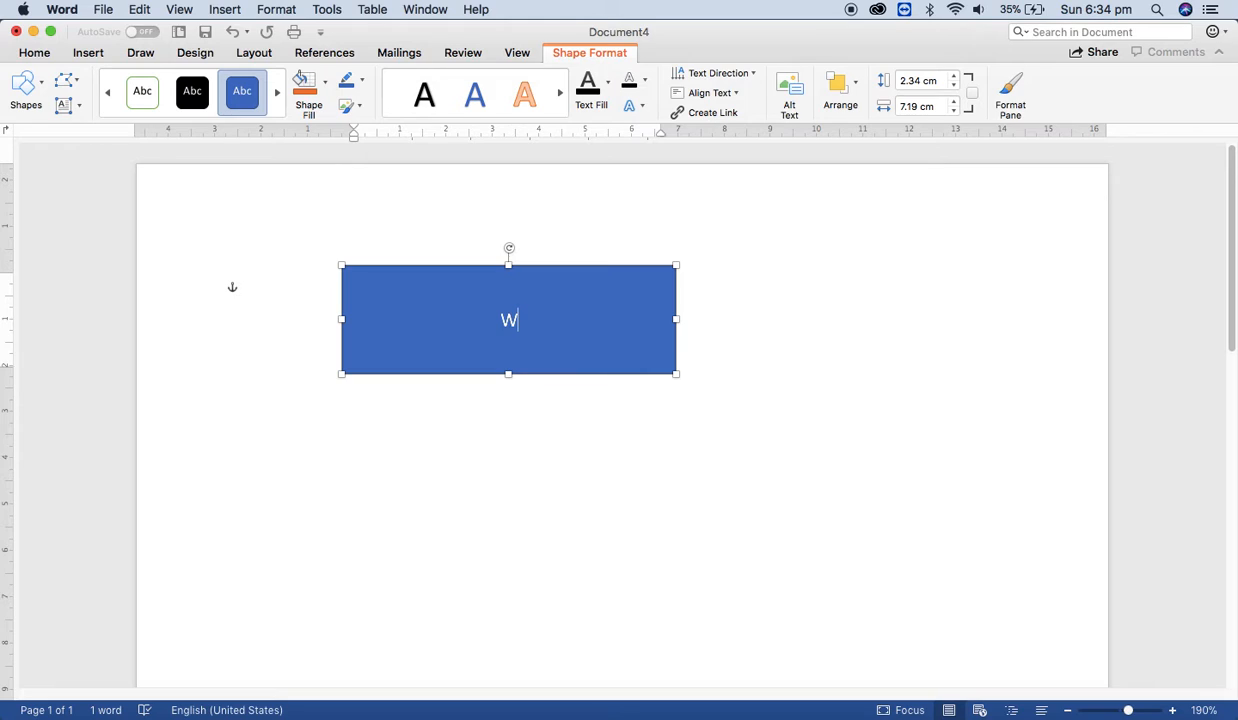
pyautogui.write('elc')
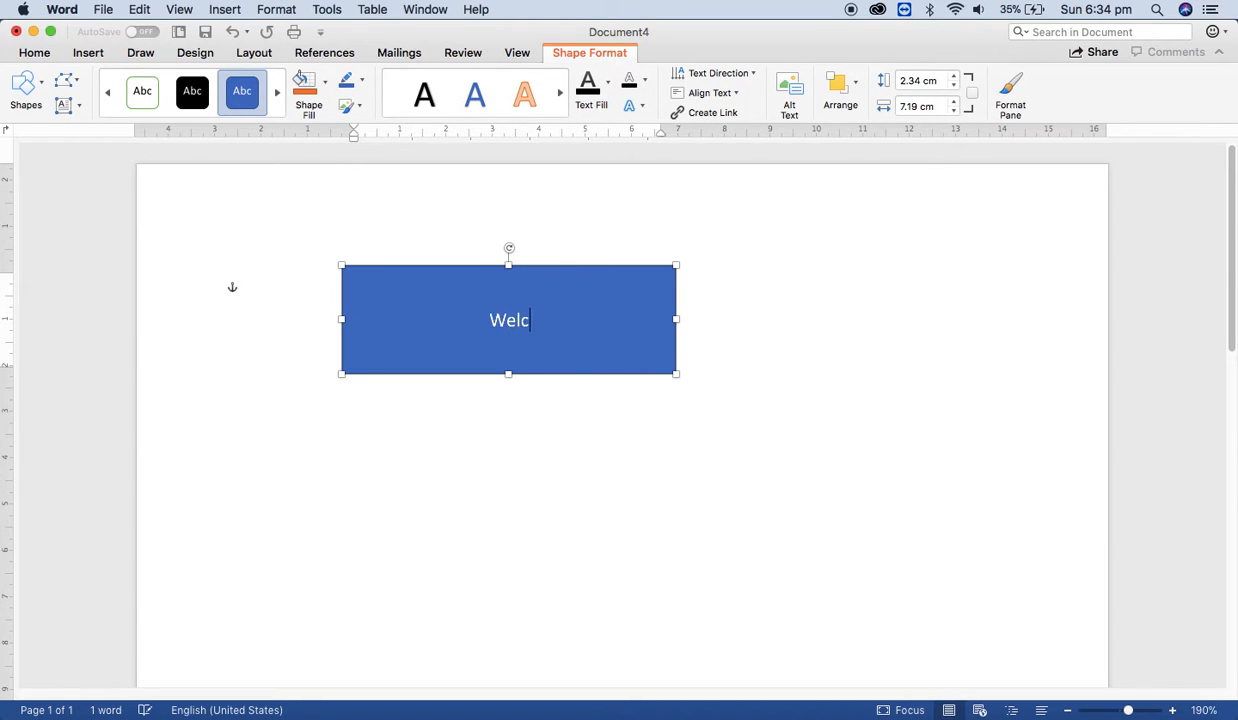
pyautogui.write('ome to')
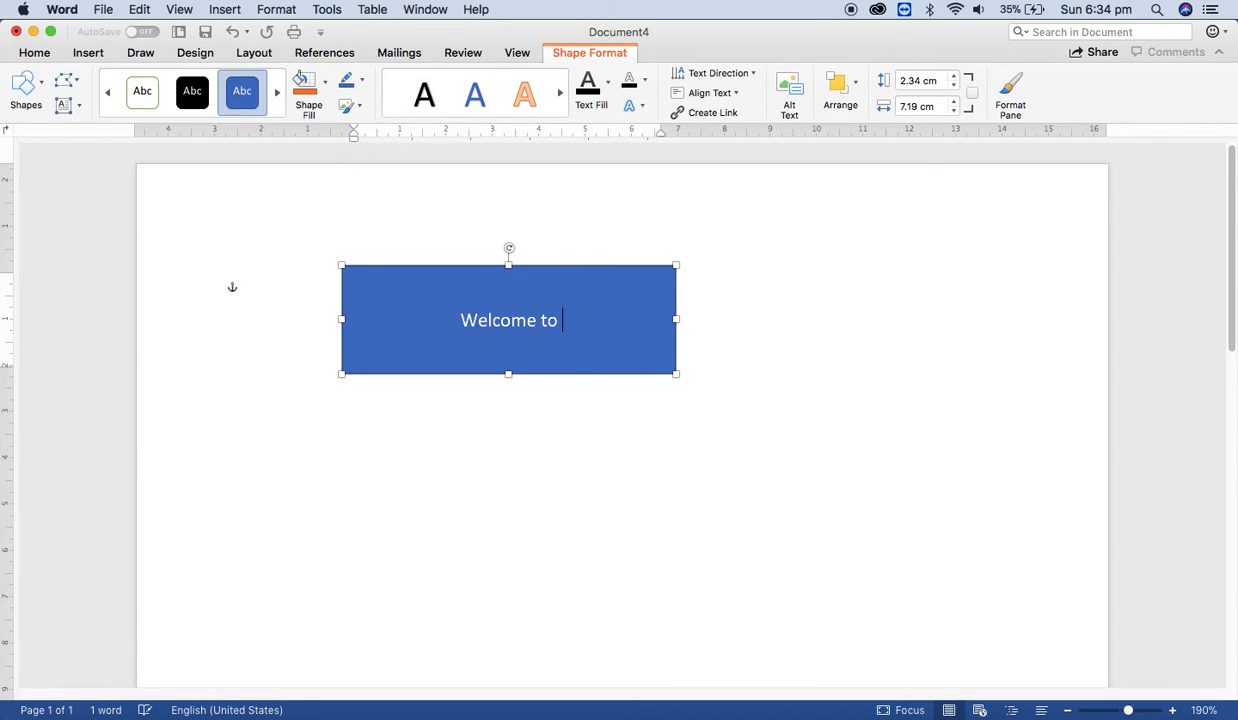
pyautogui.write('Mic')
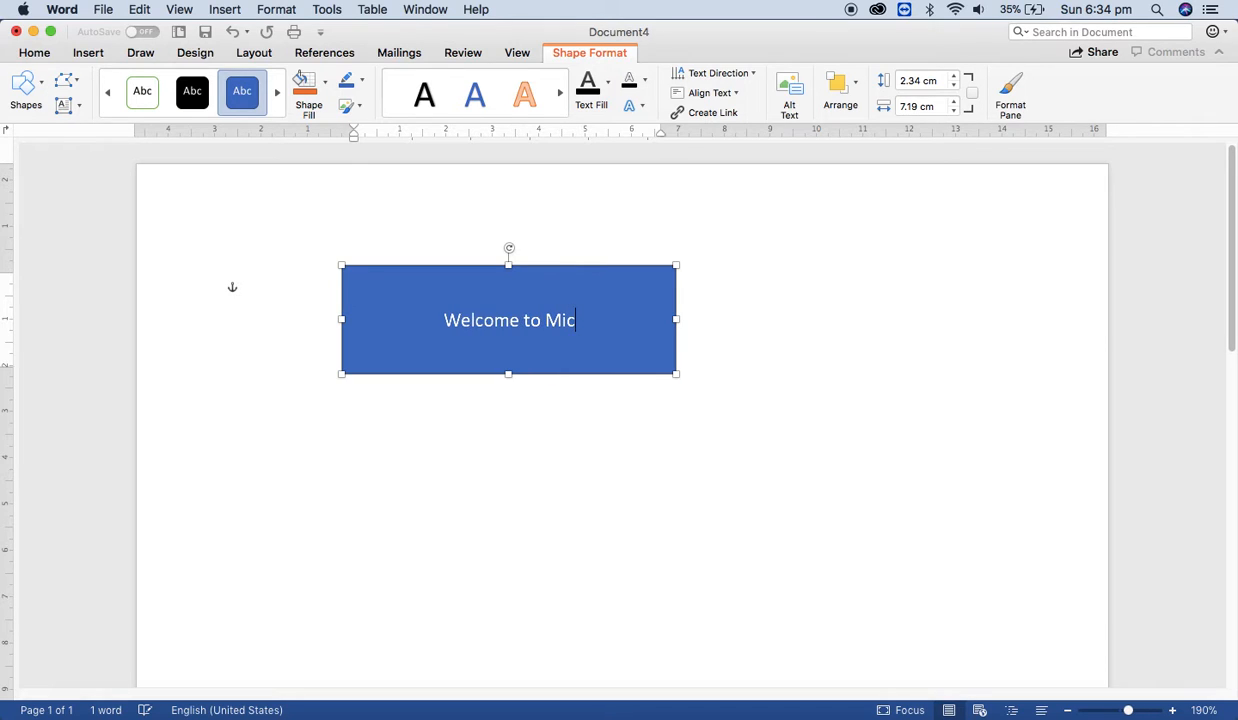
pyautogui.write('rosof')
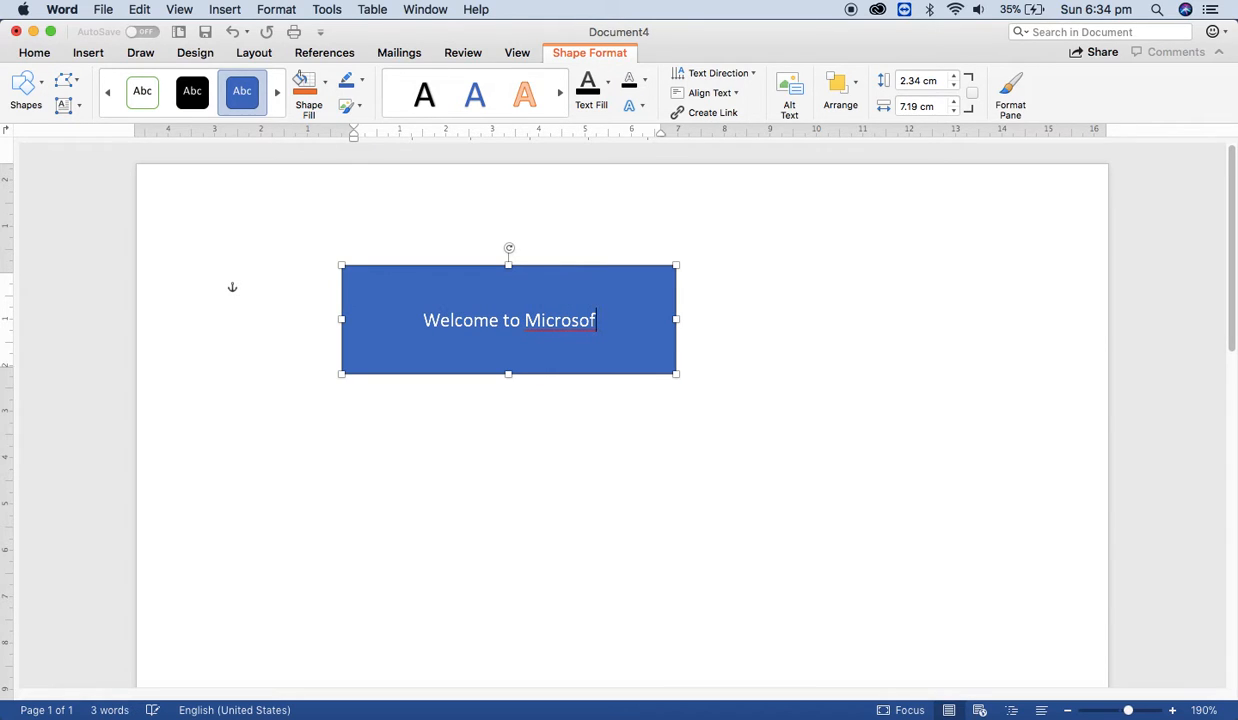
pyautogui.write('t Word')
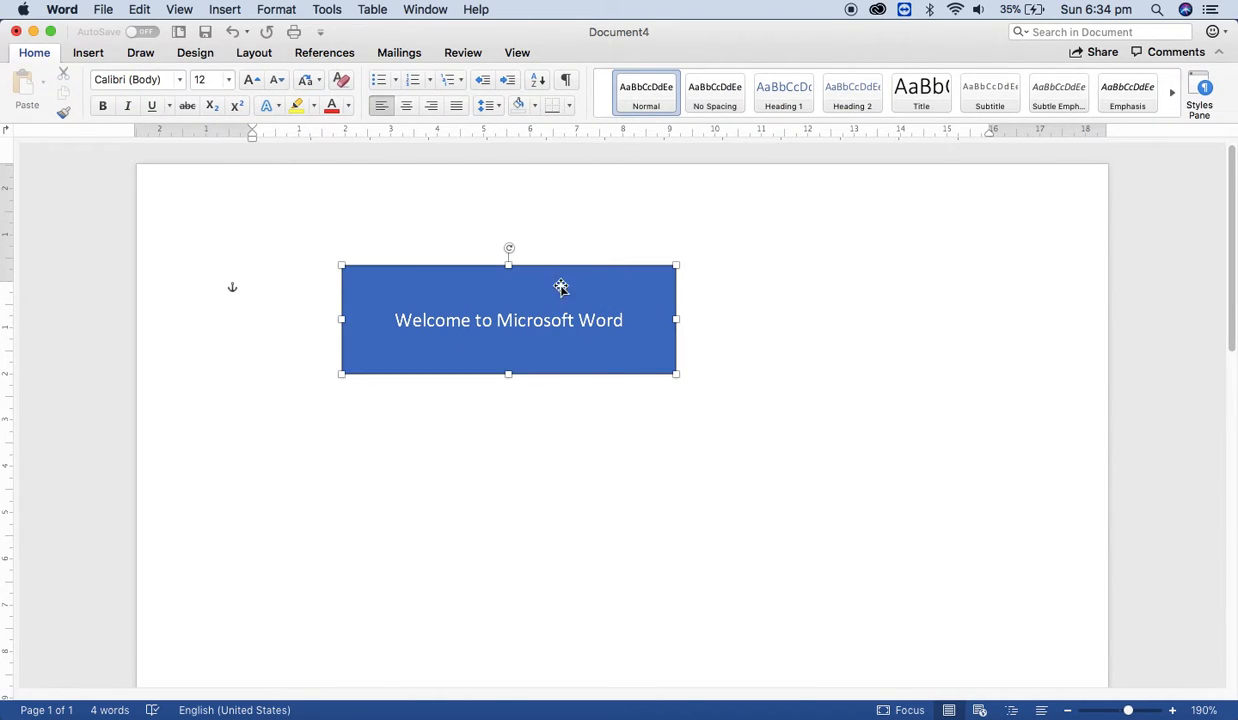
# Give the rectangle a plain white-outlined shape style with bold black text.
pyautogui.click(560, 288)
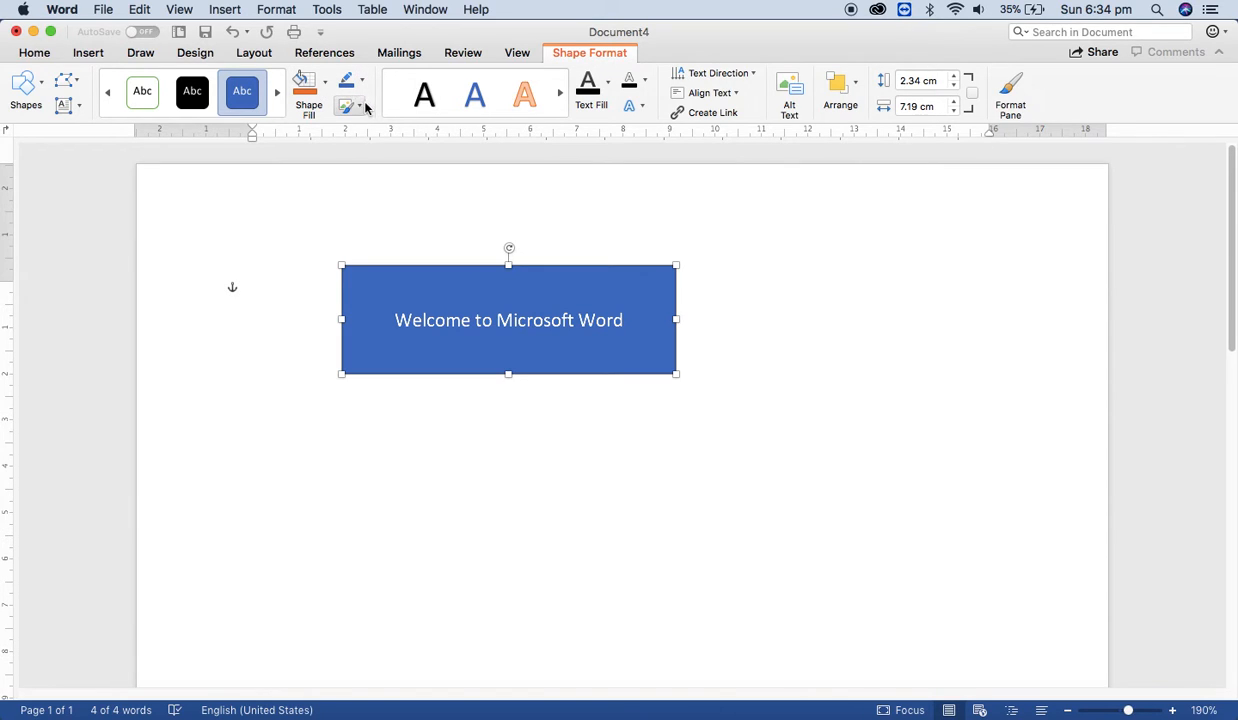
pyautogui.moveTo(348, 108)
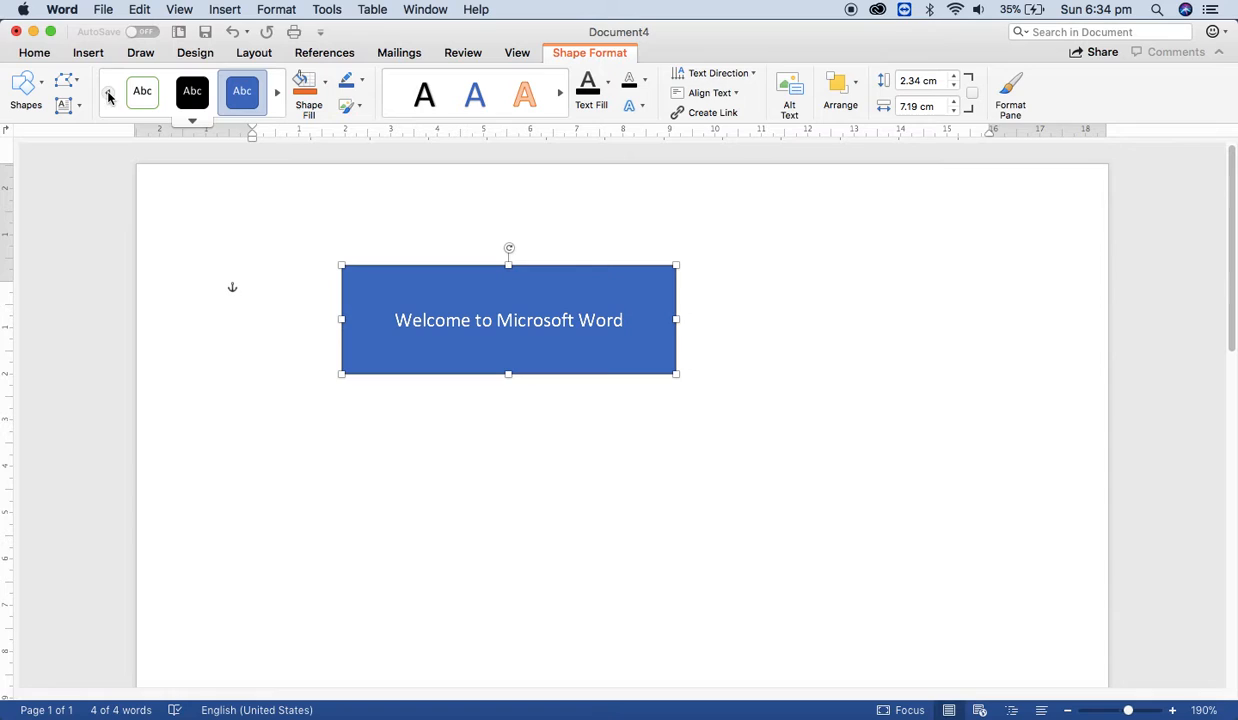
pyautogui.click(142, 92)
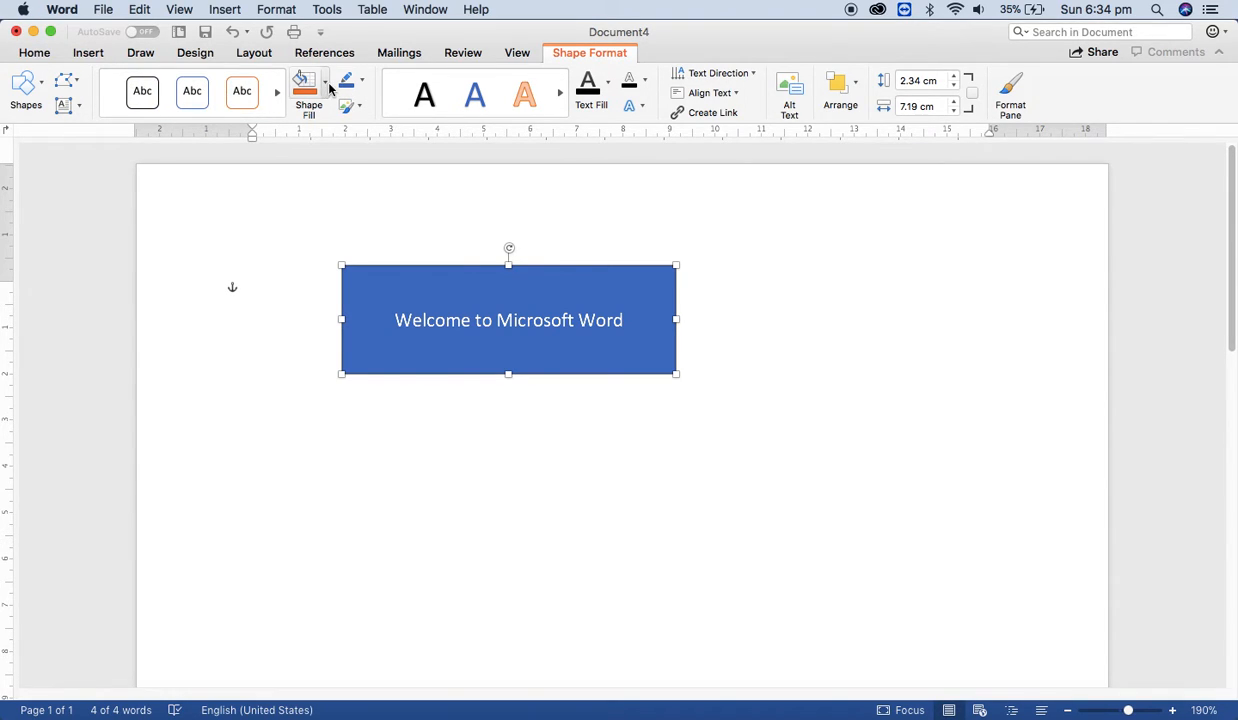
pyautogui.click(304, 82)
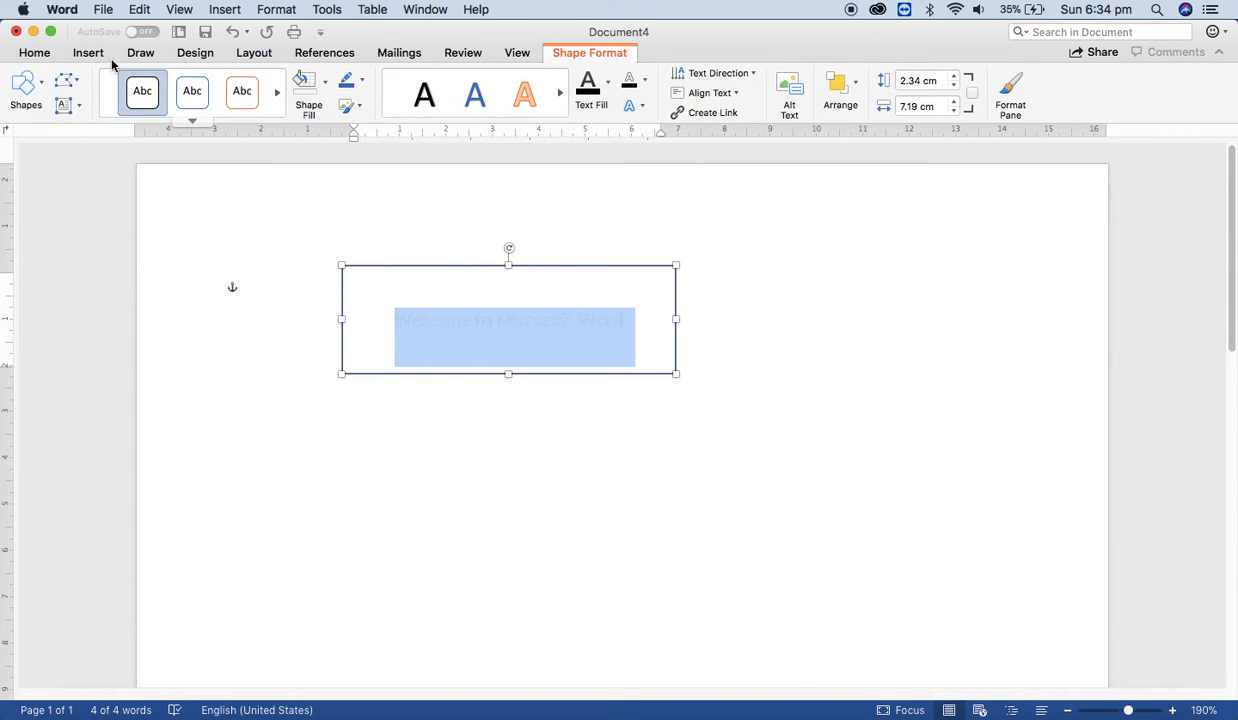
pyautogui.click(34, 52)
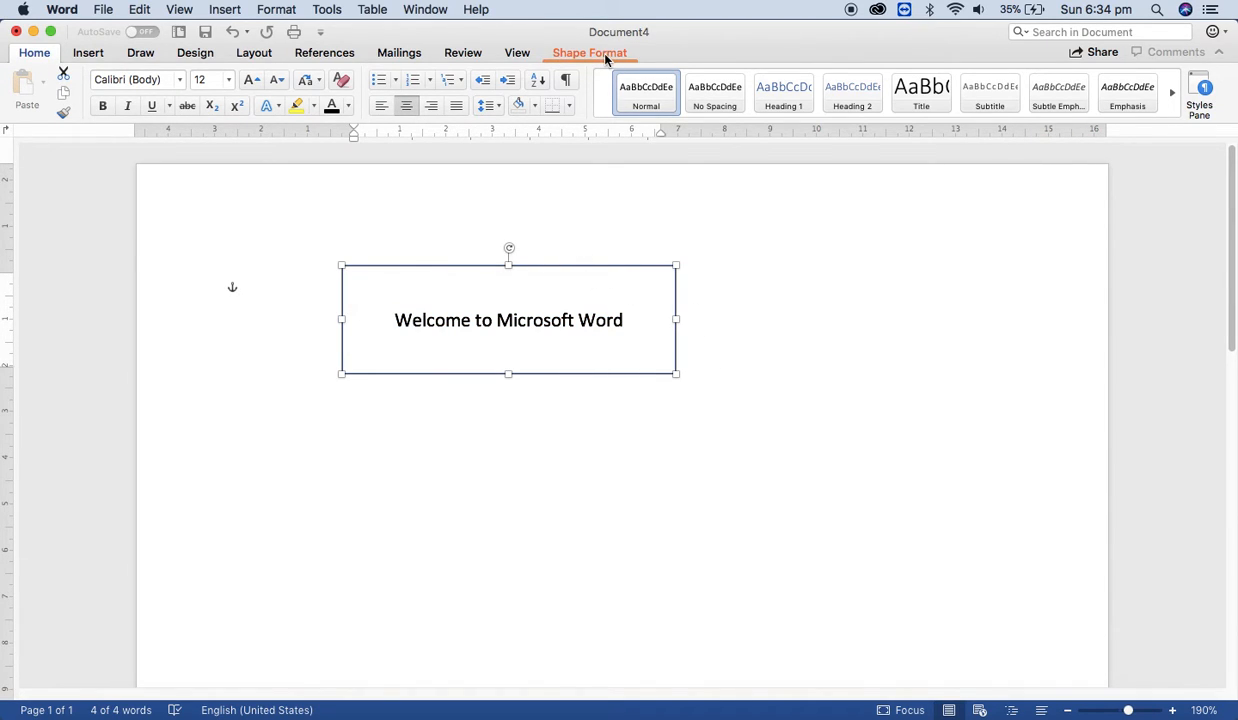
pyautogui.click(588, 52)
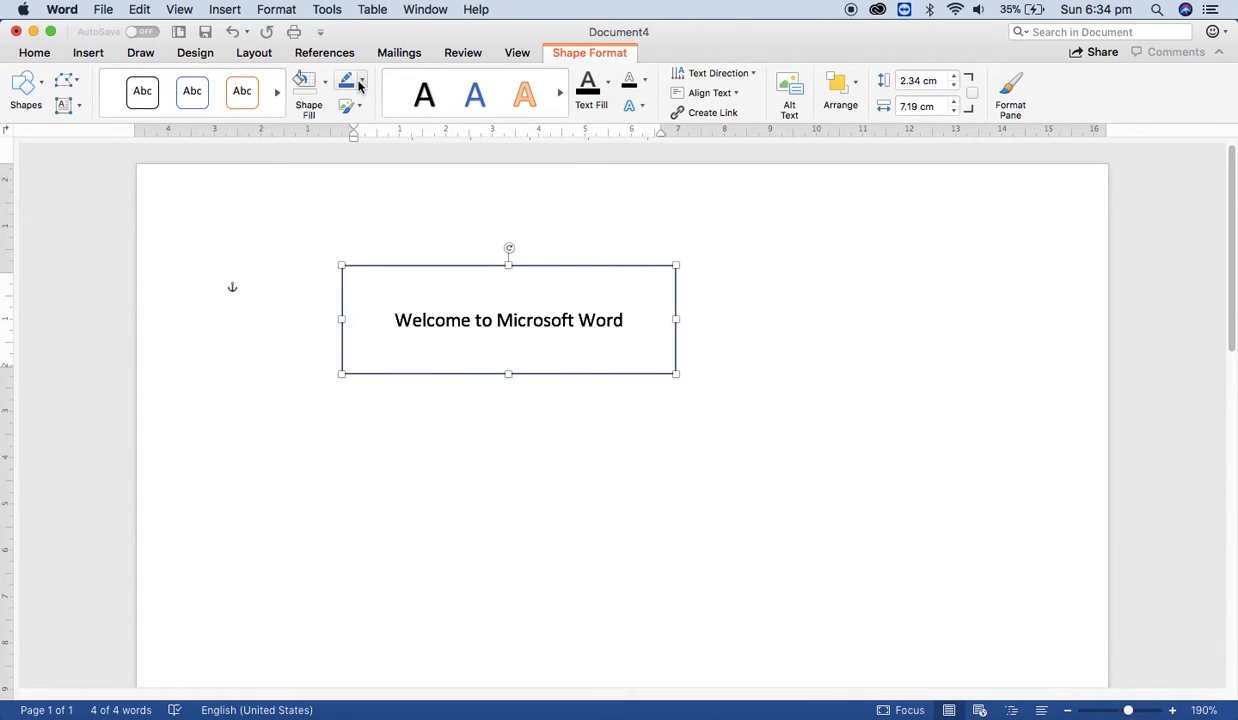
pyautogui.moveTo(346, 82)
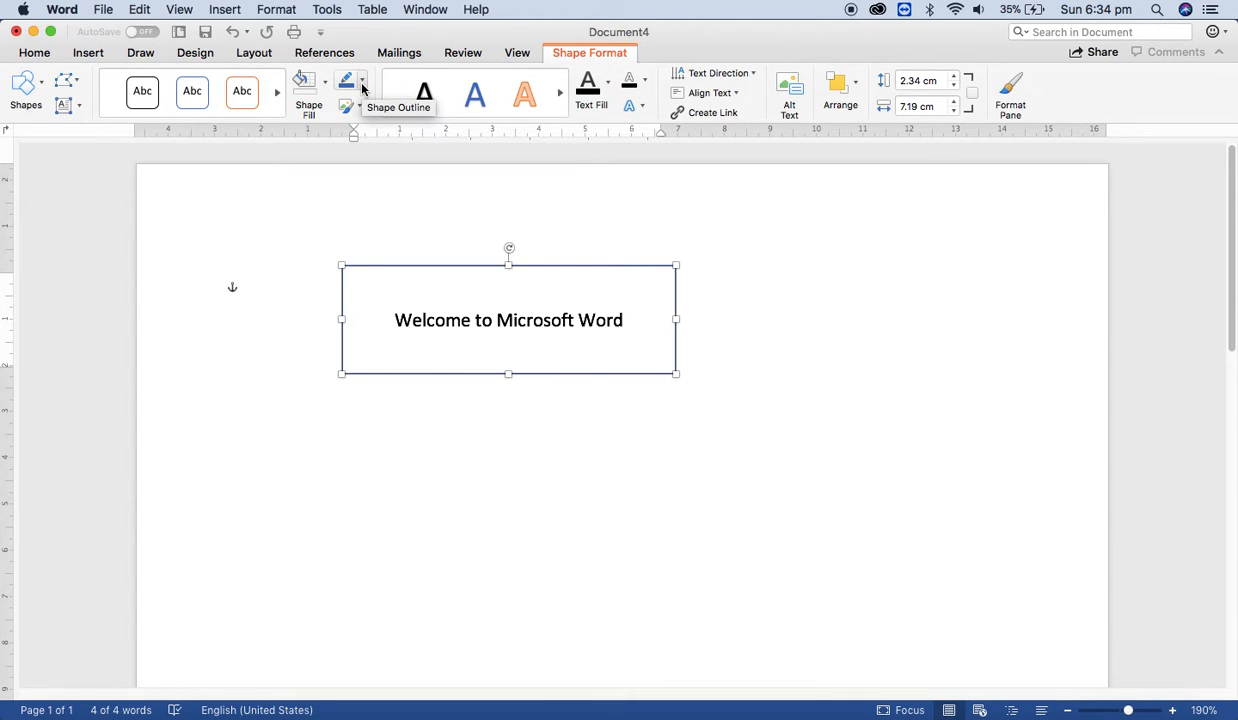
# Set the text box's Shape Outline to No Outline and reselect the box.
pyautogui.click(362, 80)
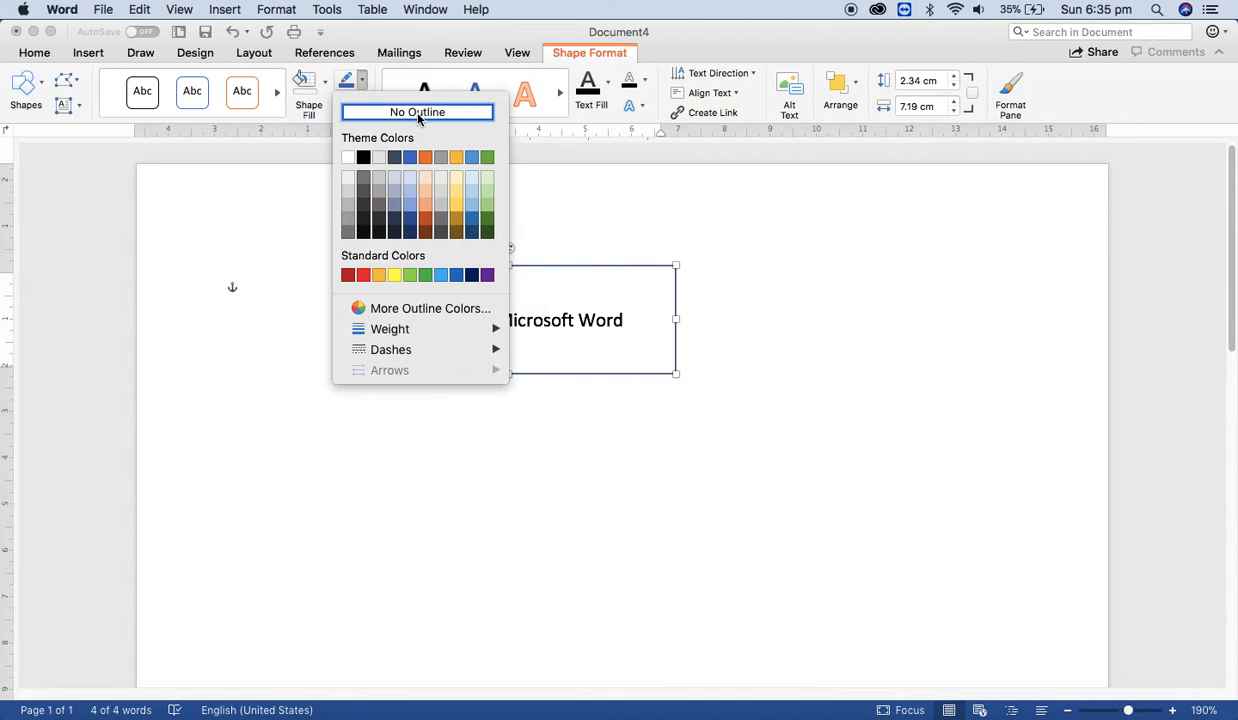
pyautogui.click(416, 112)
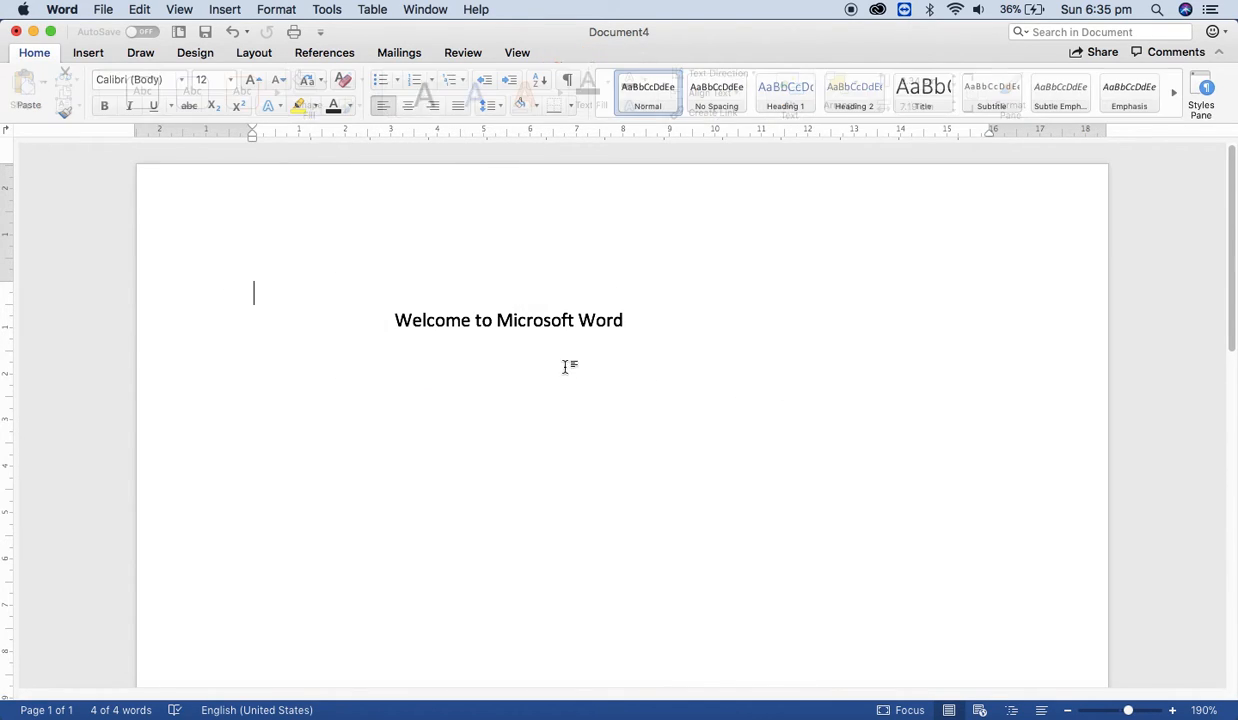
pyautogui.click(508, 320)
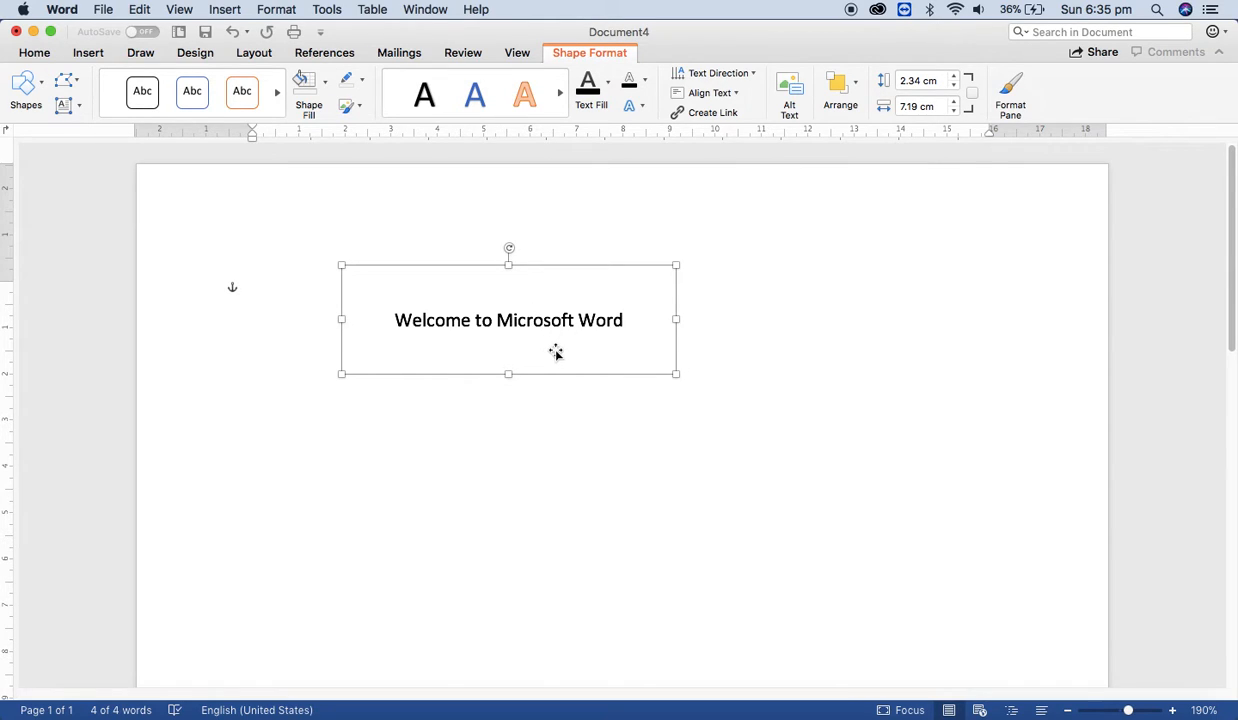
pyautogui.moveTo(498, 266)
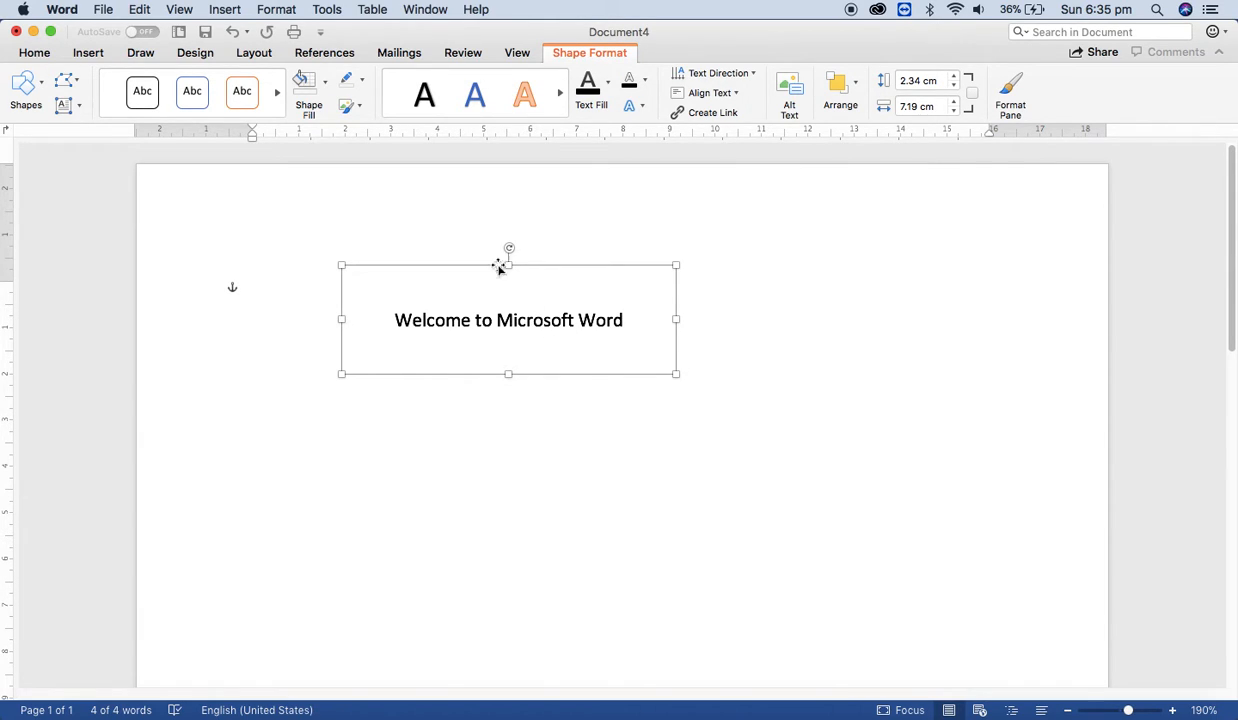
pyautogui.moveTo(510, 248)
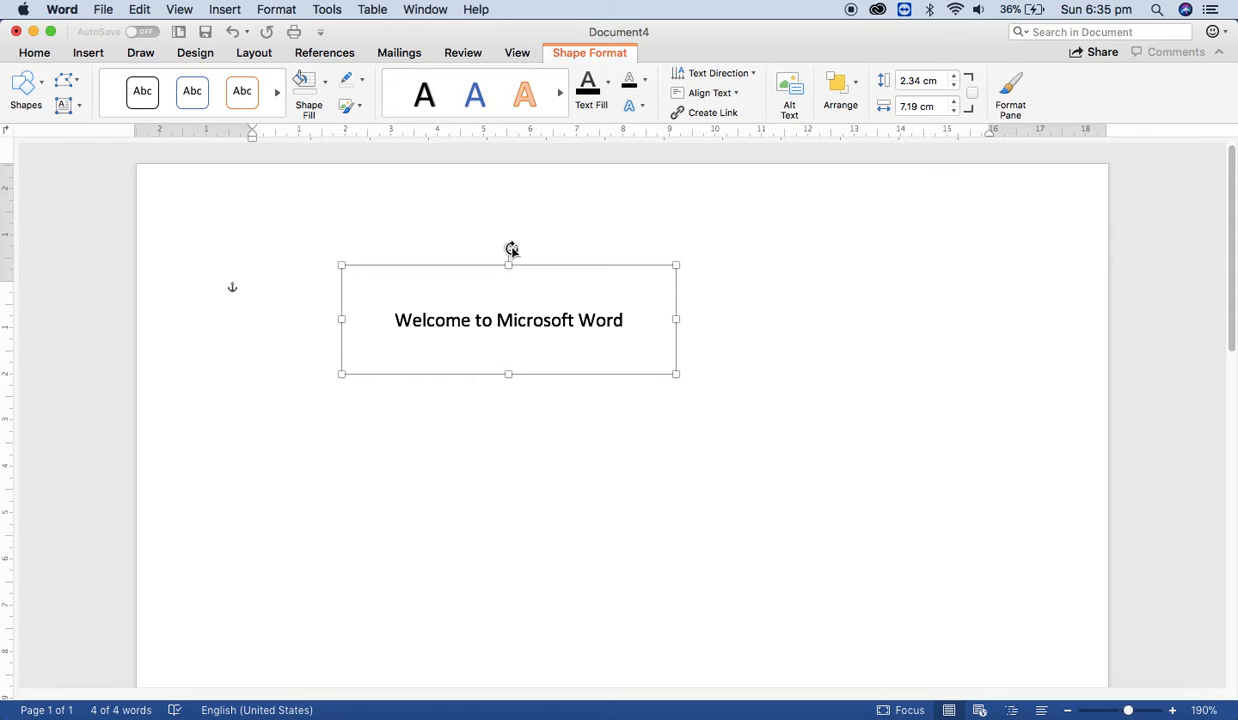
# Rotate the text box vertical and drag it toward the page's right margin.
pyautogui.moveTo(510, 260); pyautogui.dragTo(460, 316)
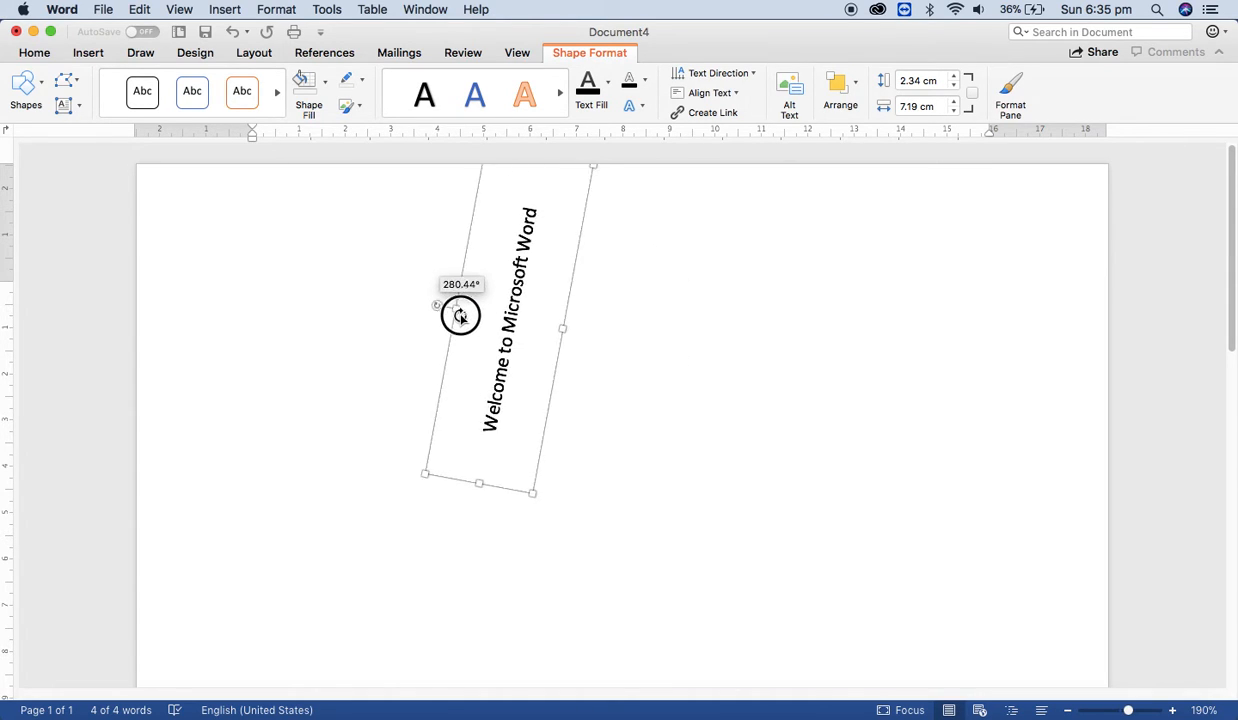
pyautogui.moveTo(460, 316); pyautogui.dragTo(404, 378)
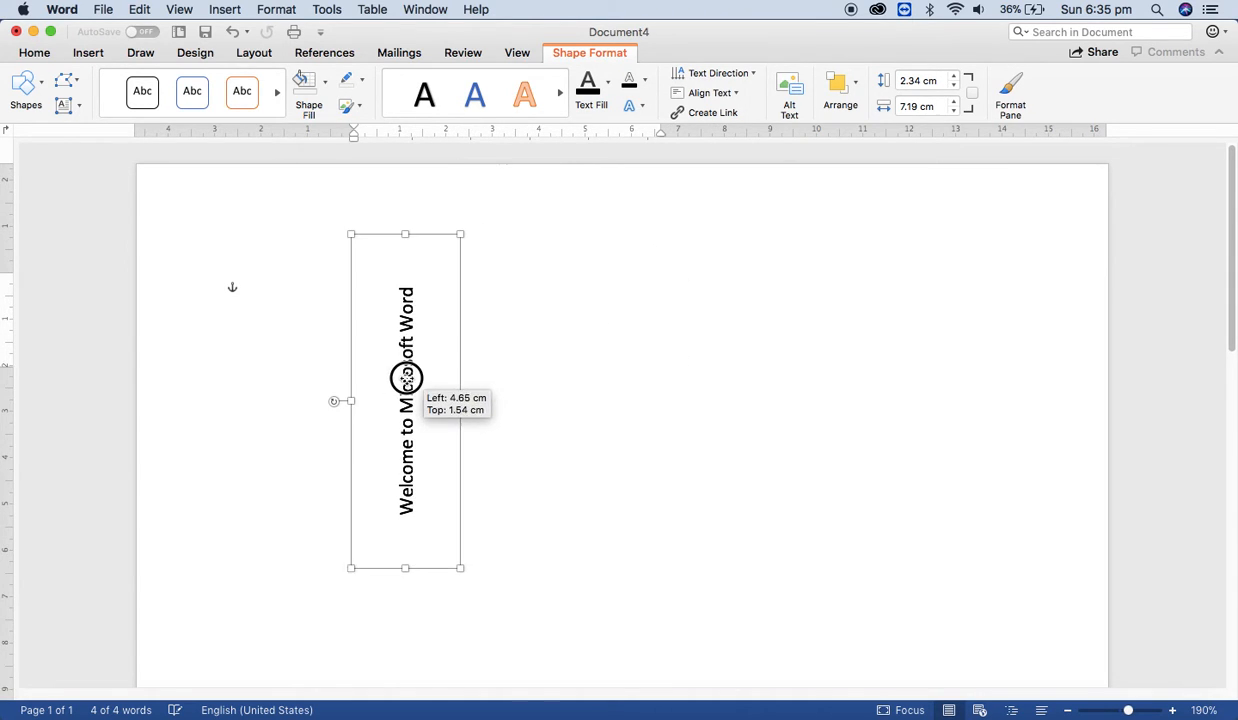
pyautogui.moveTo(404, 376); pyautogui.dragTo(748, 374)
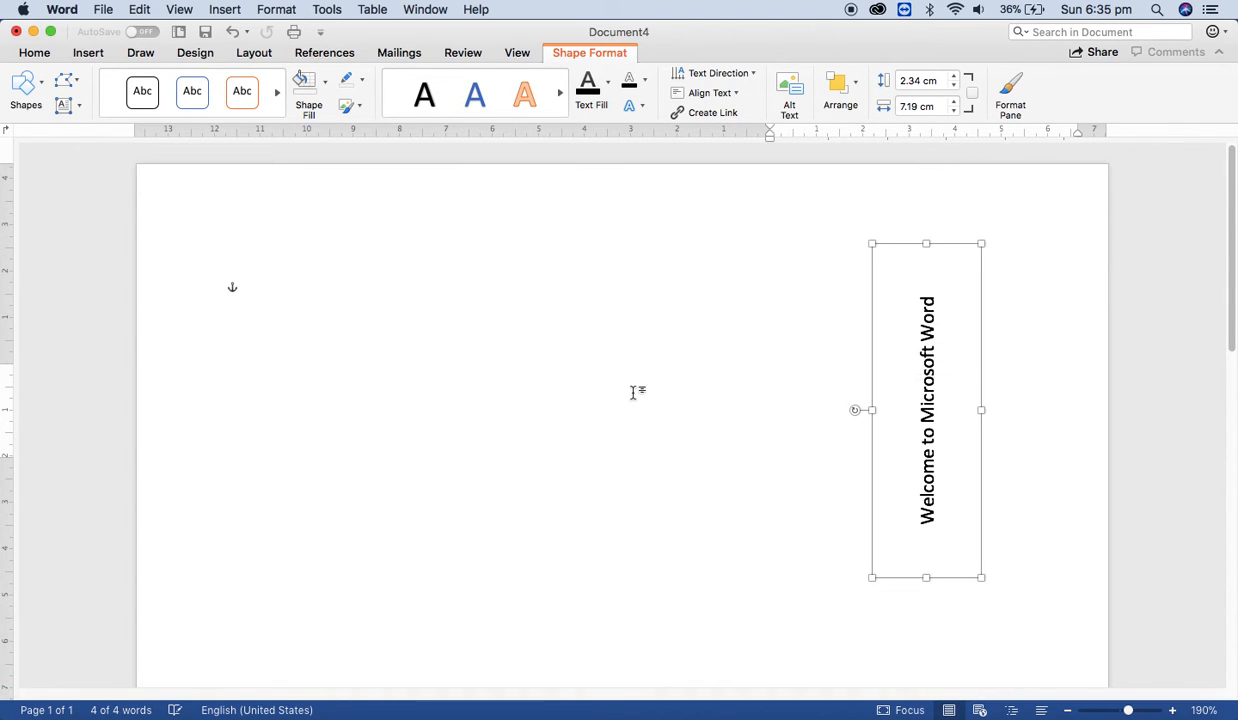
pyautogui.moveTo(862, 360)
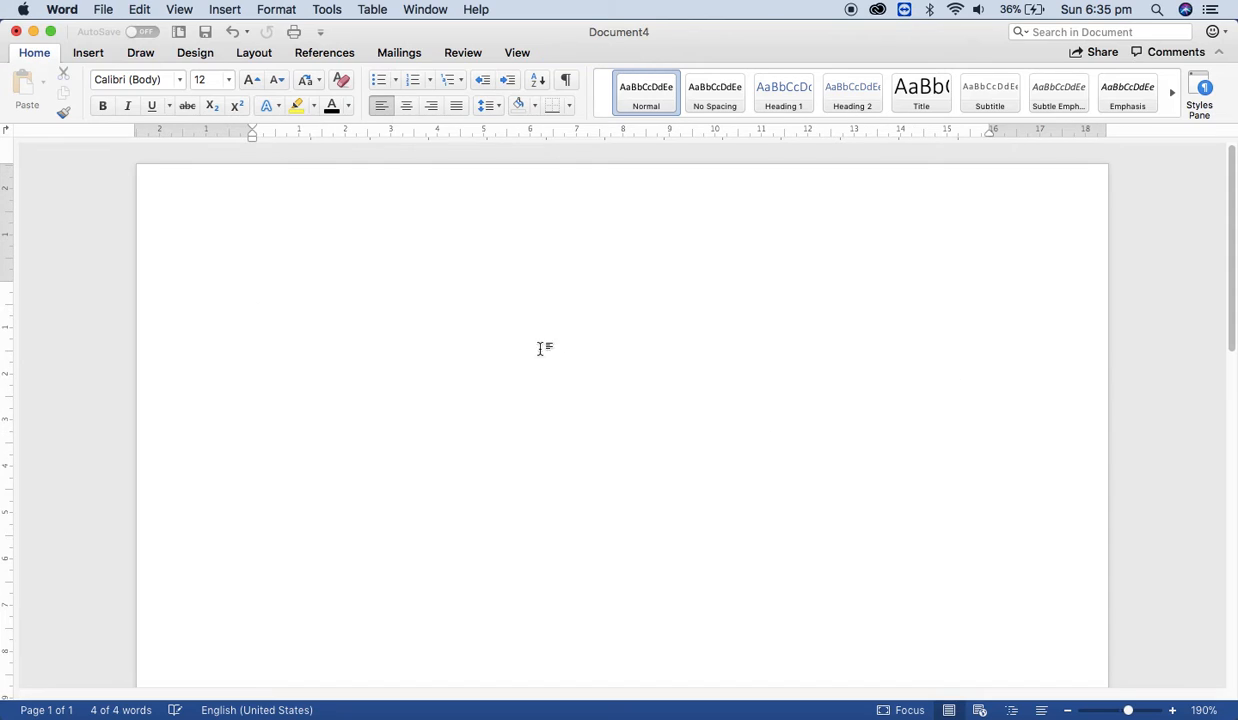
# Draw a new text box near the top of the page via Insert > Text Box.
pyautogui.click(88, 52)
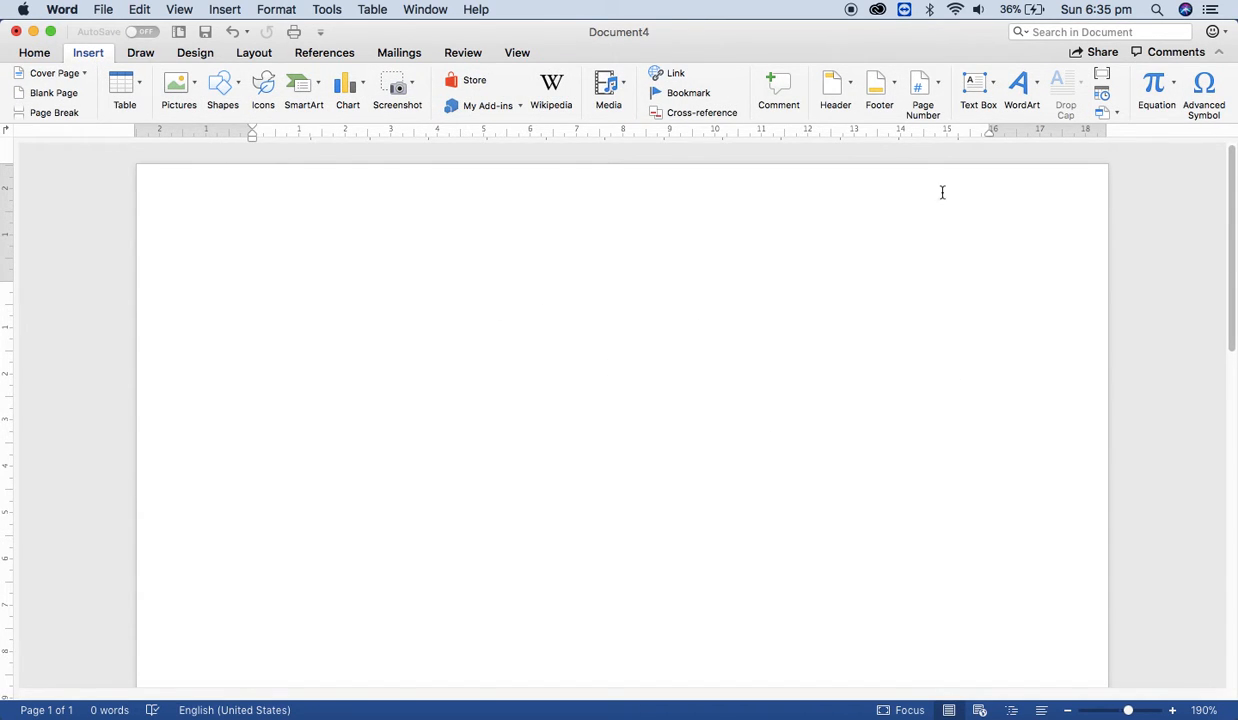
pyautogui.click(976, 84)
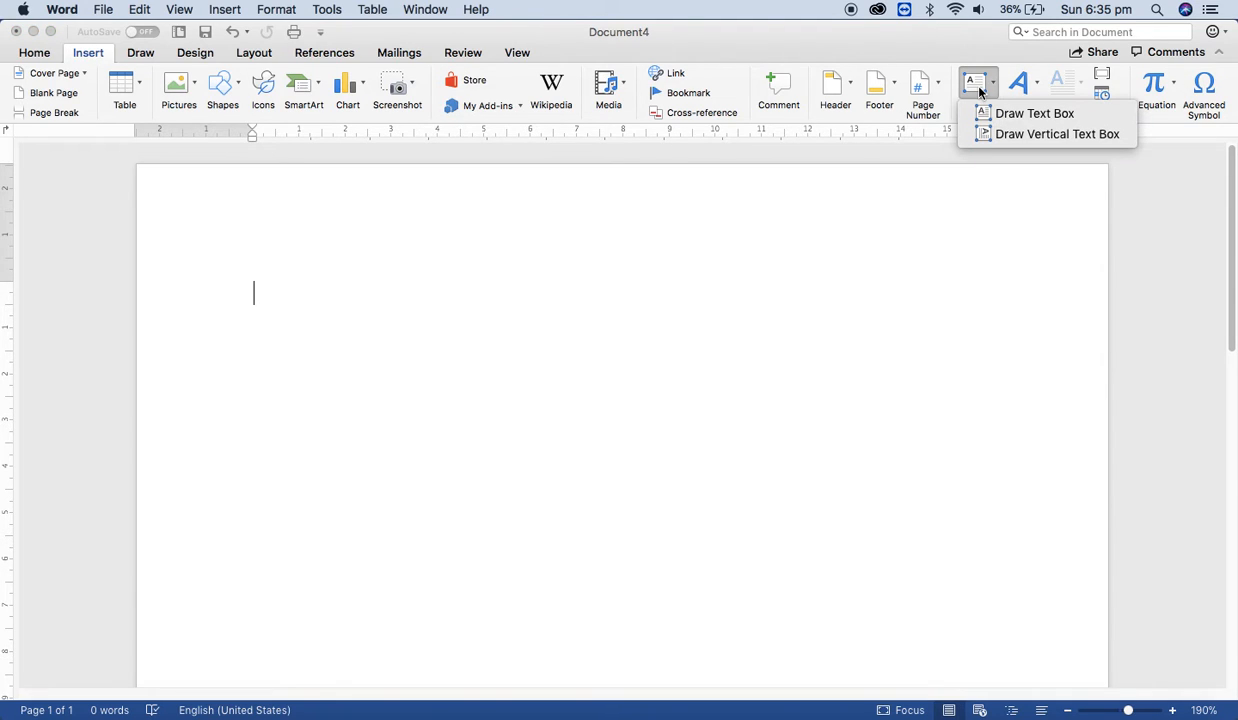
pyautogui.moveTo(1036, 112)
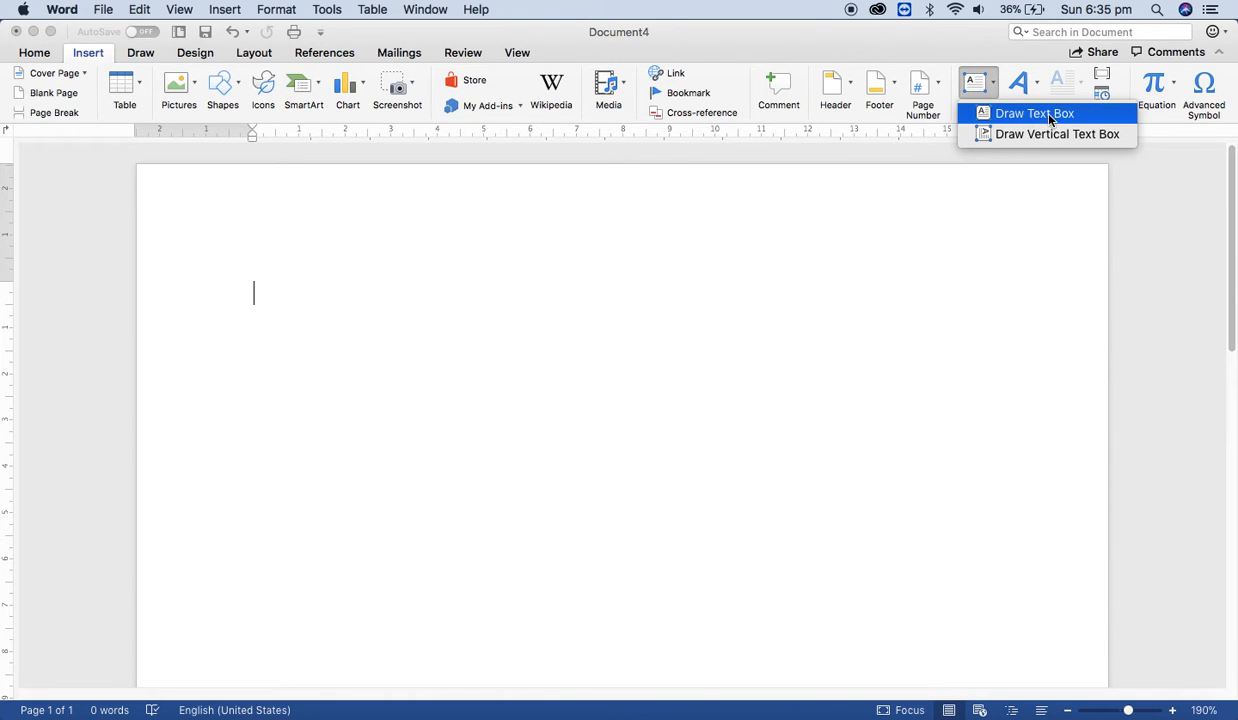
pyautogui.moveTo(318, 298); pyautogui.dragTo(680, 388)
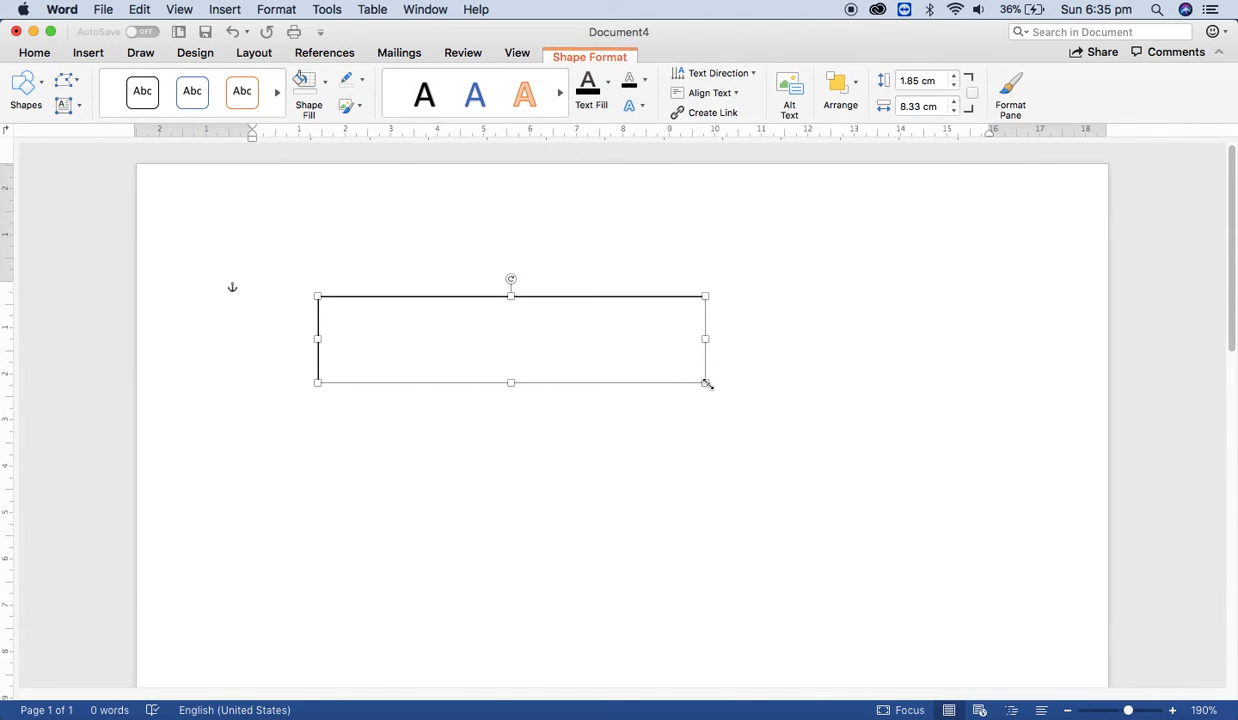
# Fill the text box with 'Welcome to Microsoft Word' and select the whole box.
pyautogui.write('Welc')
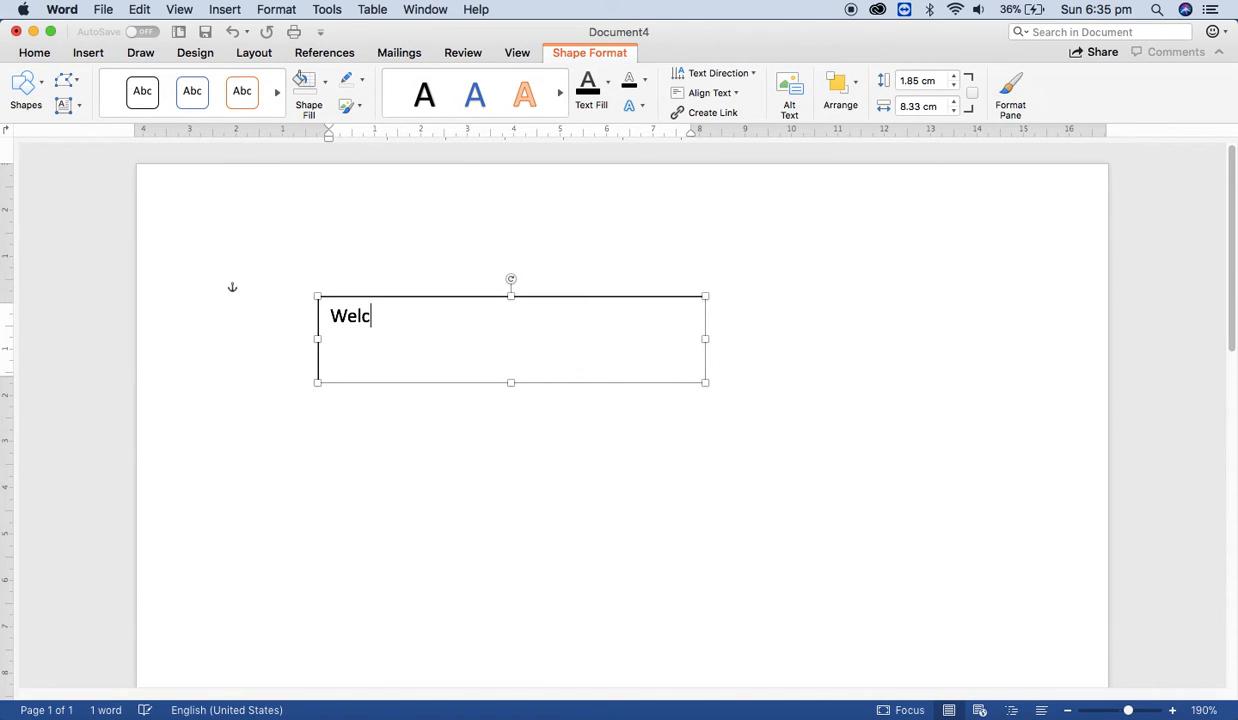
pyautogui.write('ome to Moc')
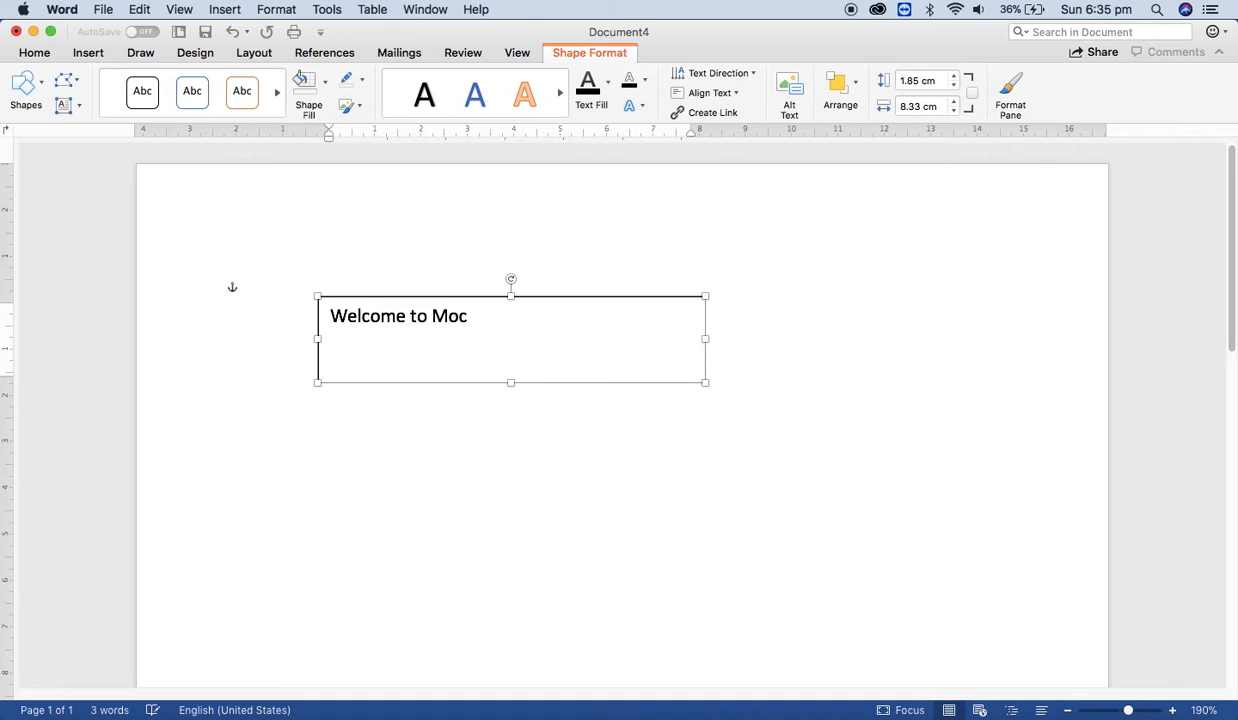
pyautogui.write('ros')
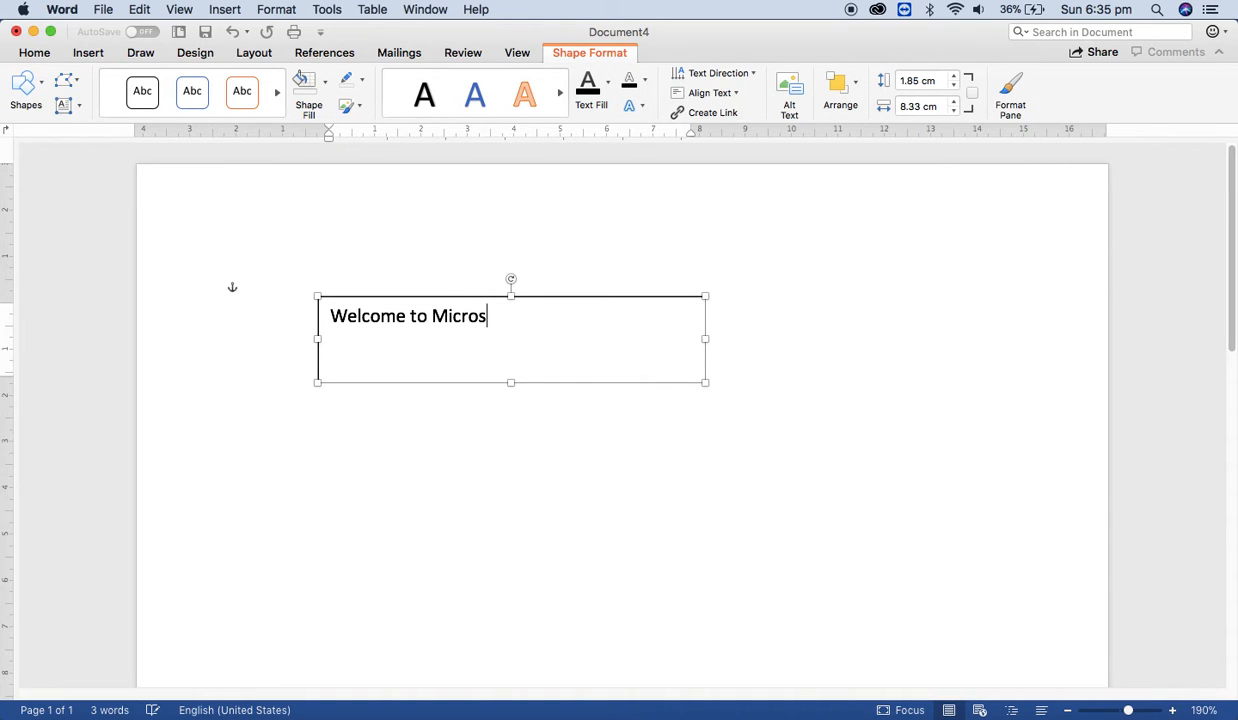
pyautogui.write('oft Word')
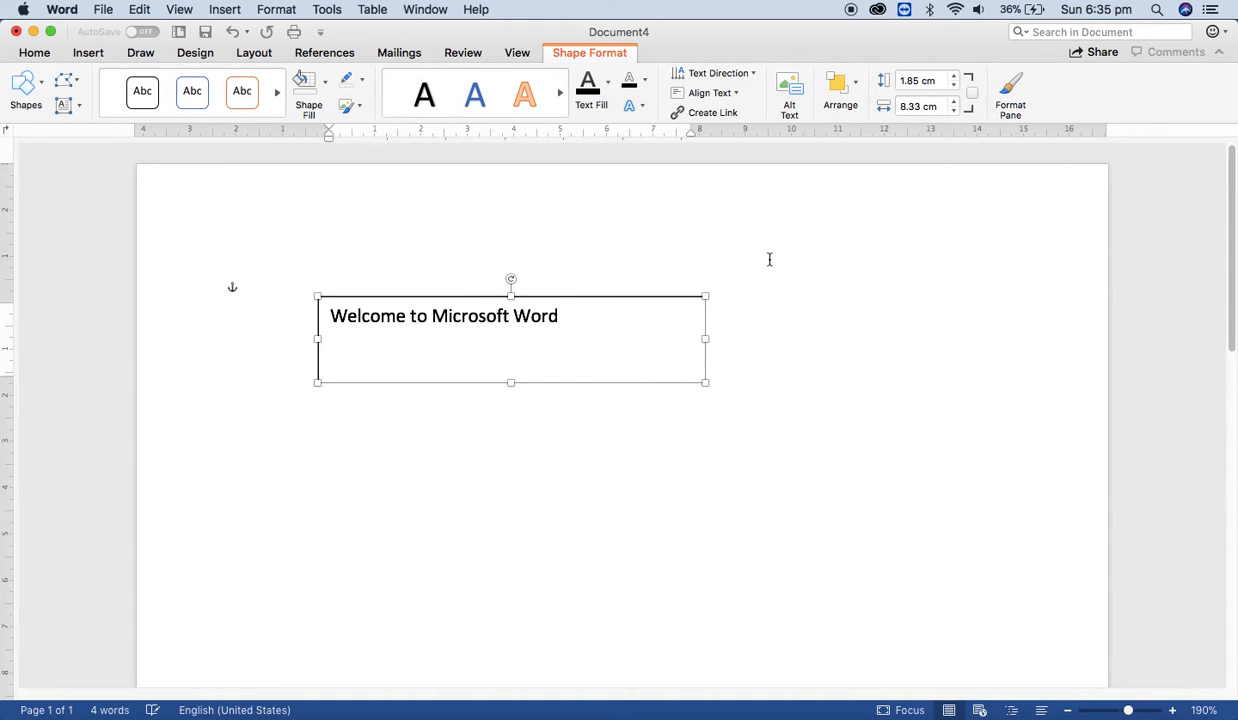
pyautogui.click(34, 52)
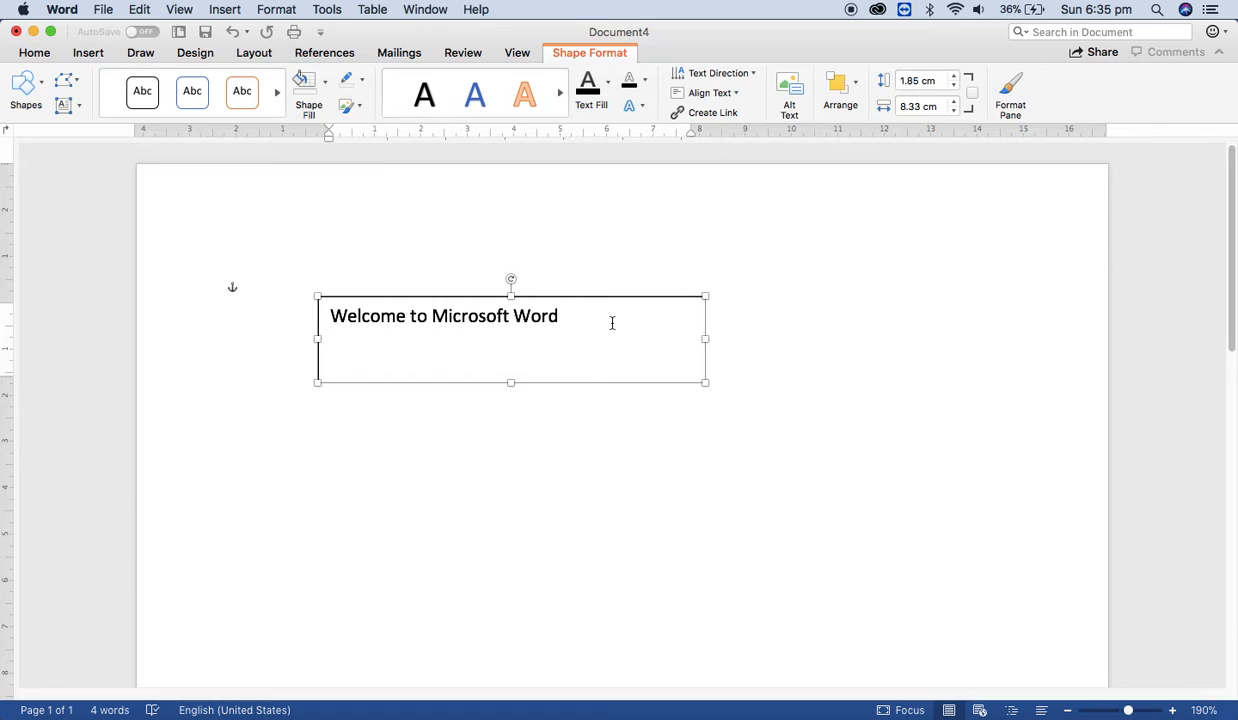
# Set the new text box's Shape Outline to No Outline.
pyautogui.click(346, 78)
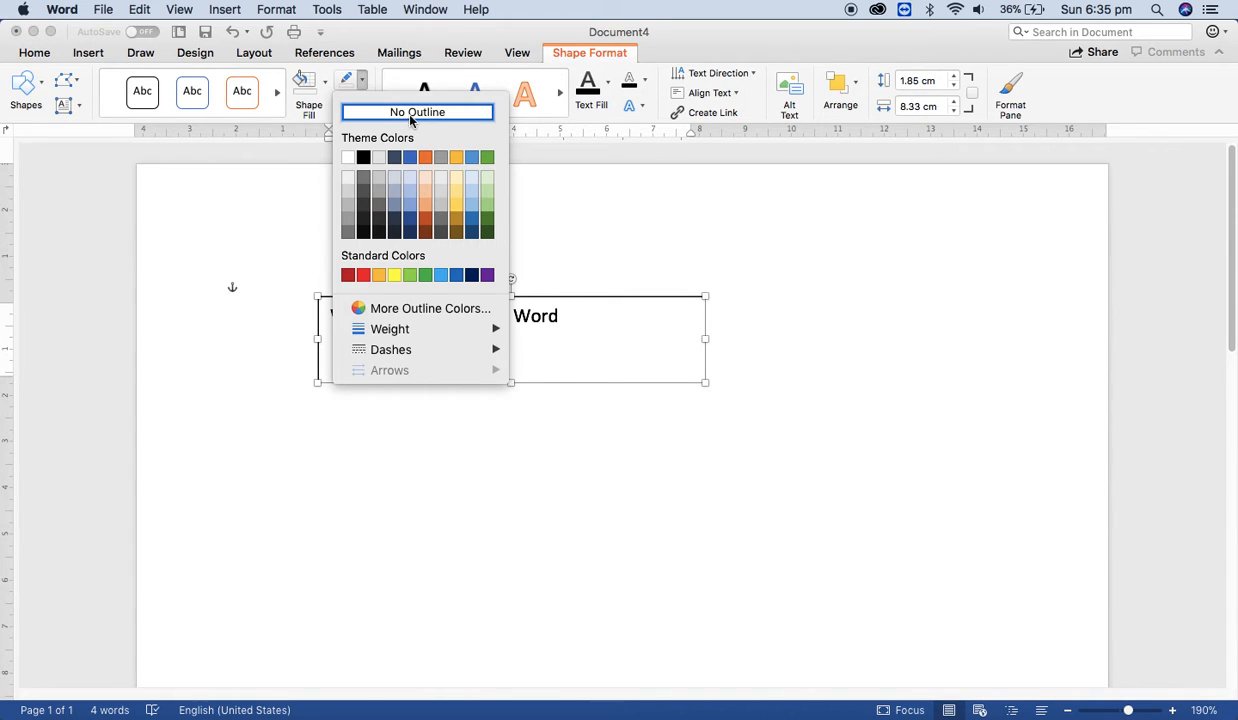
pyautogui.click(416, 112)
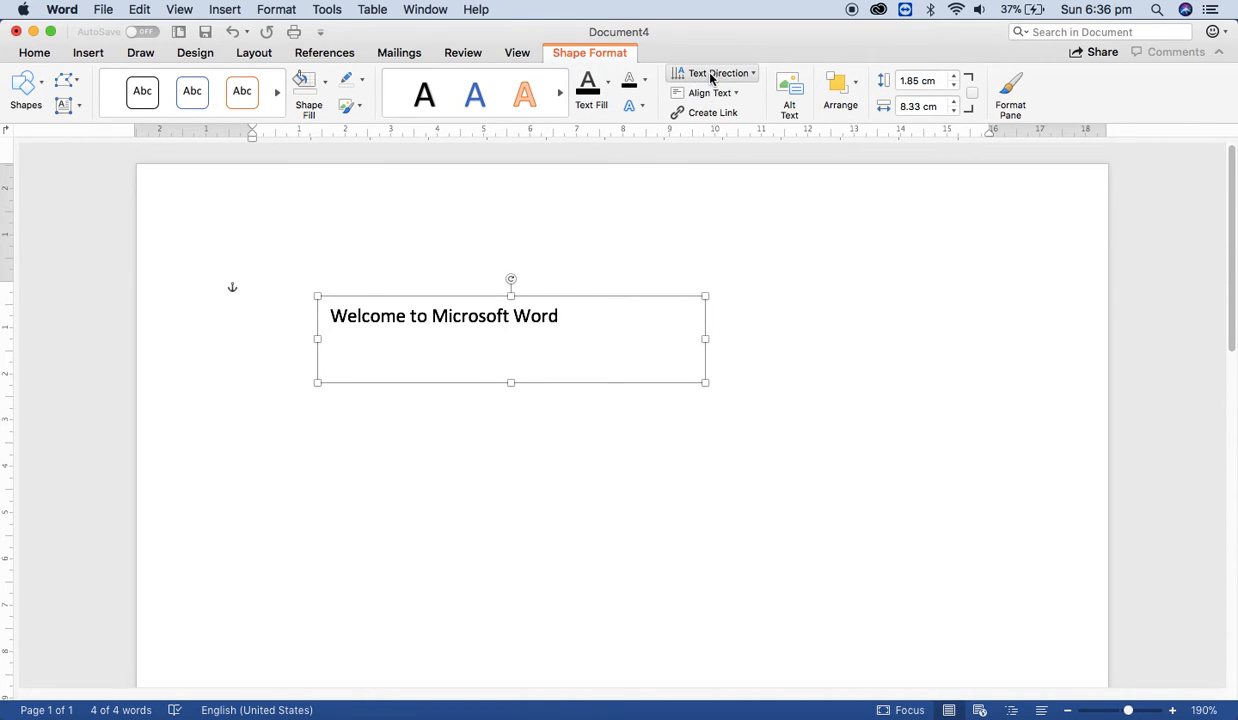
# Set Text Direction to rotate 90°, then change it to read bottom to top.
pyautogui.click(712, 72)
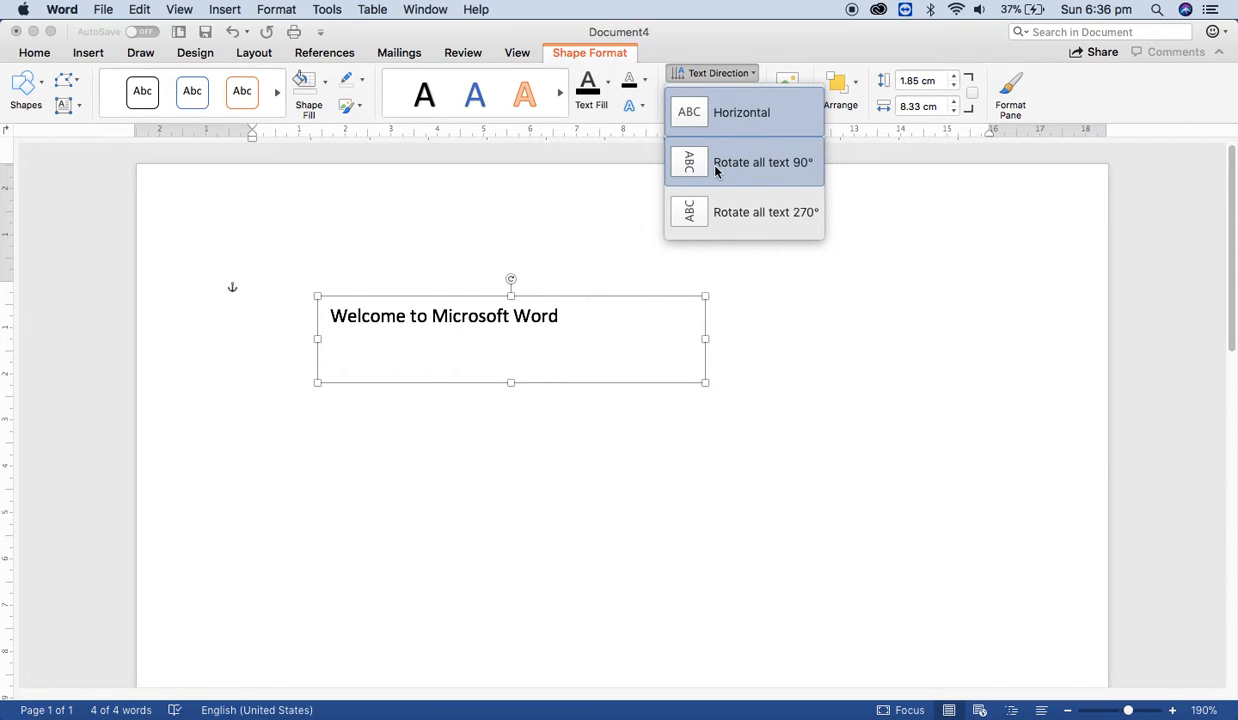
pyautogui.moveTo(726, 170)
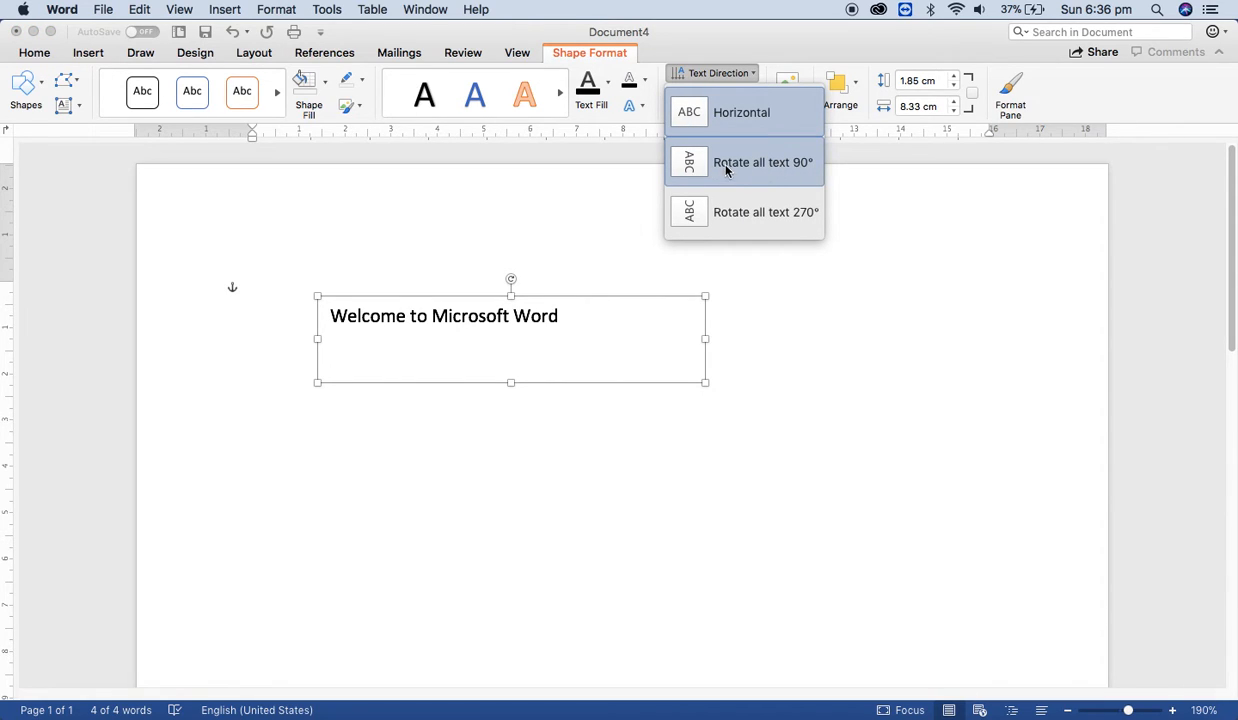
pyautogui.click(764, 162)
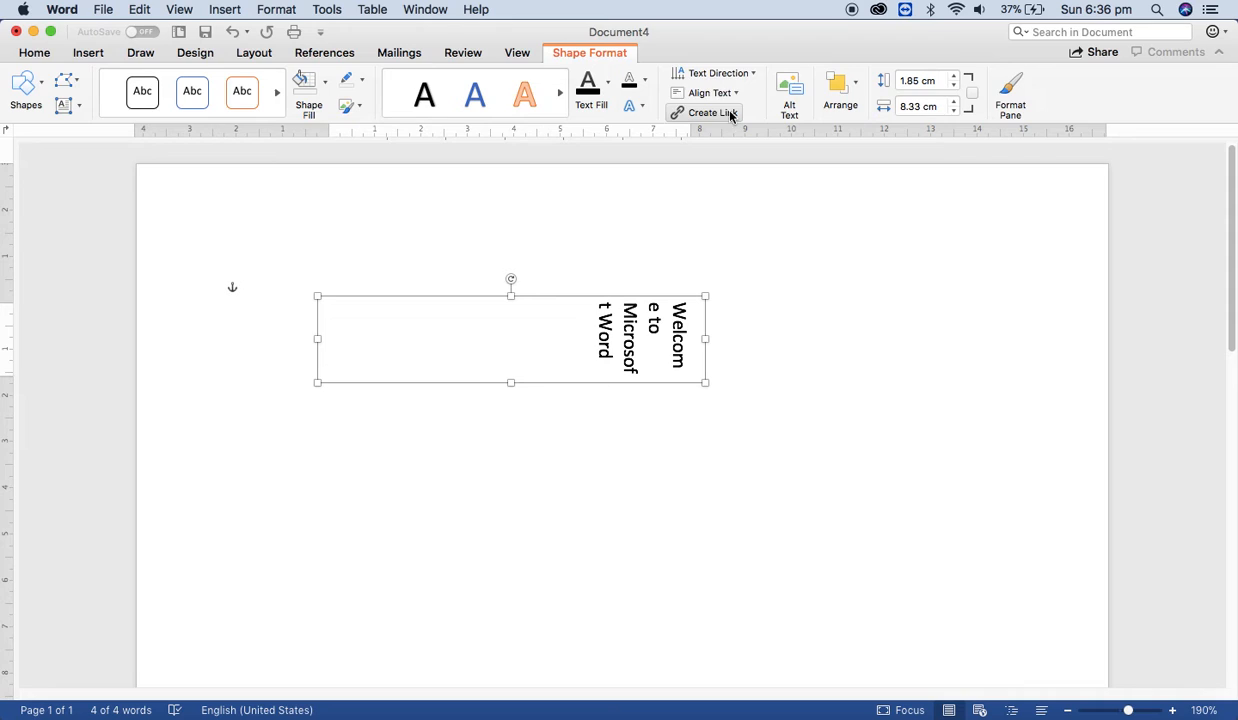
pyautogui.click(716, 72)
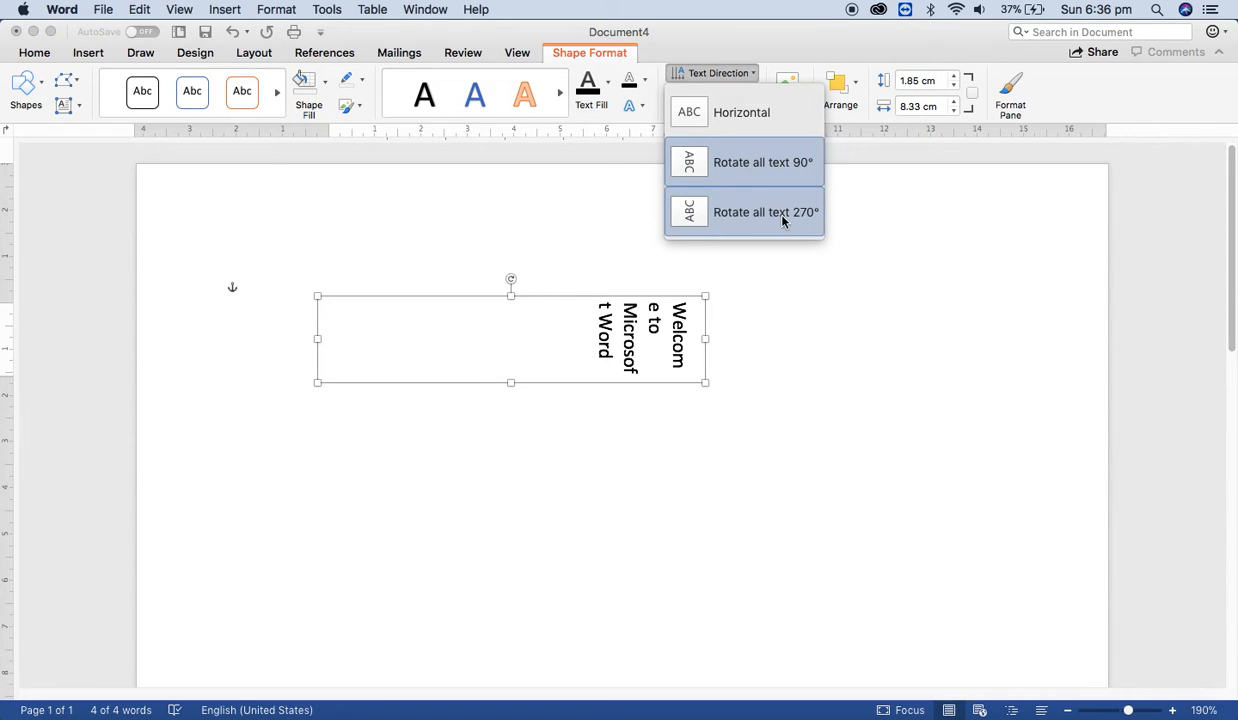
pyautogui.click(764, 212)
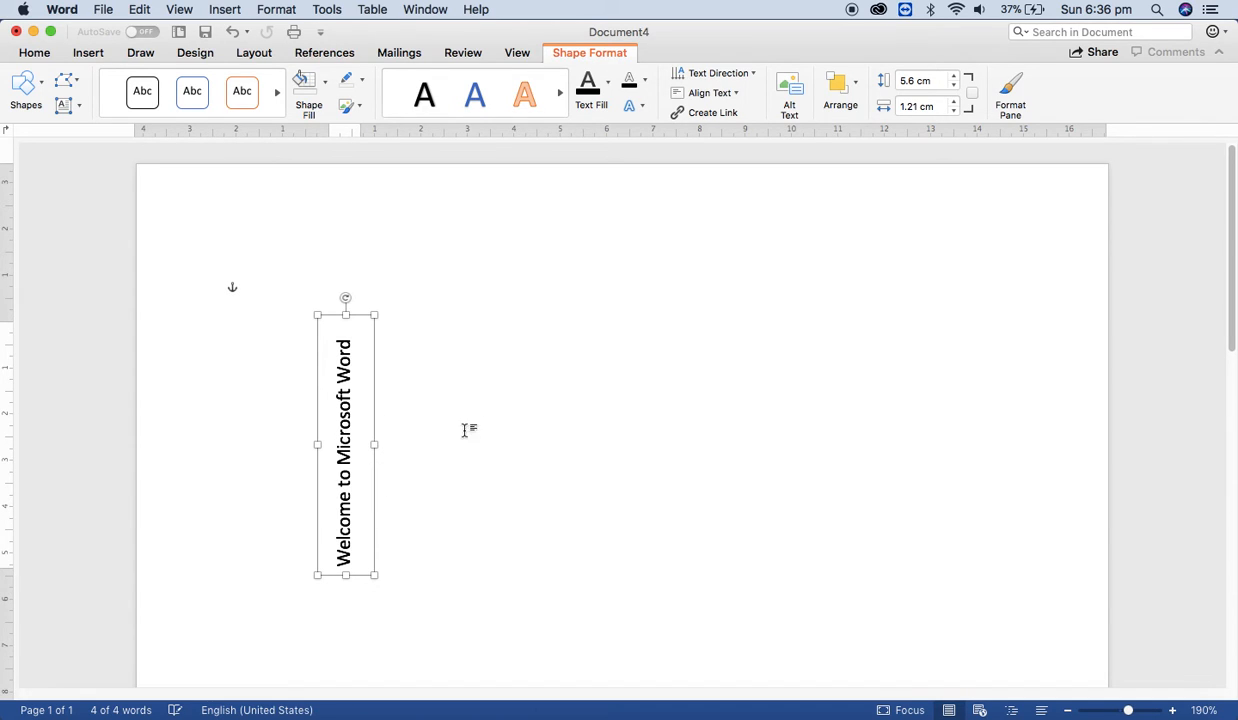
# Rotate the text box back to horizontal and try another Text Direction option.
pyautogui.click(34, 52)
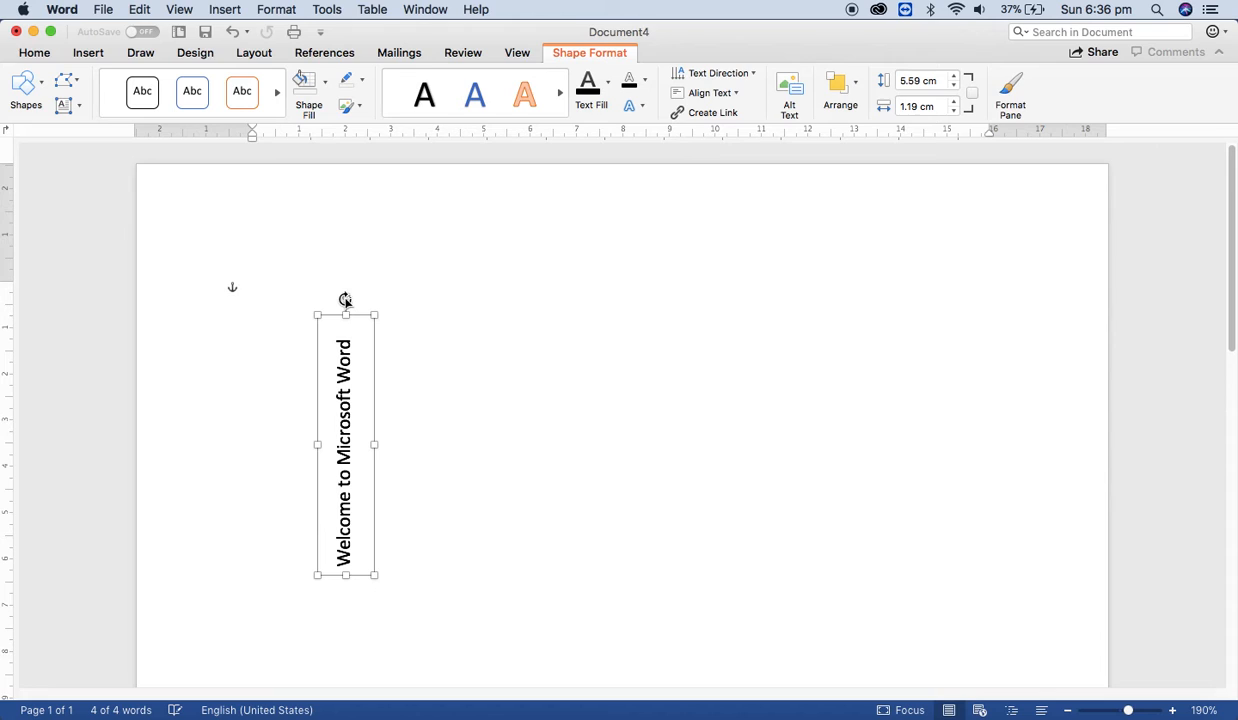
pyautogui.moveTo(346, 300); pyautogui.dragTo(498, 354)
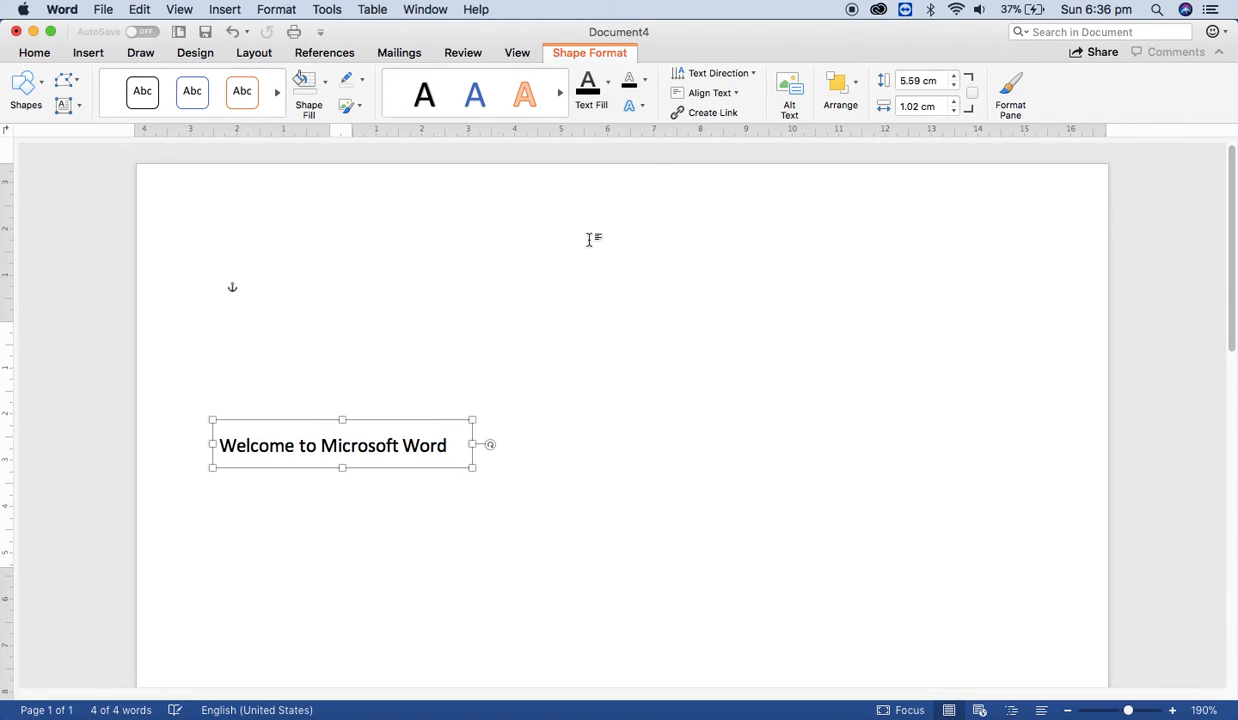
pyautogui.click(712, 72)
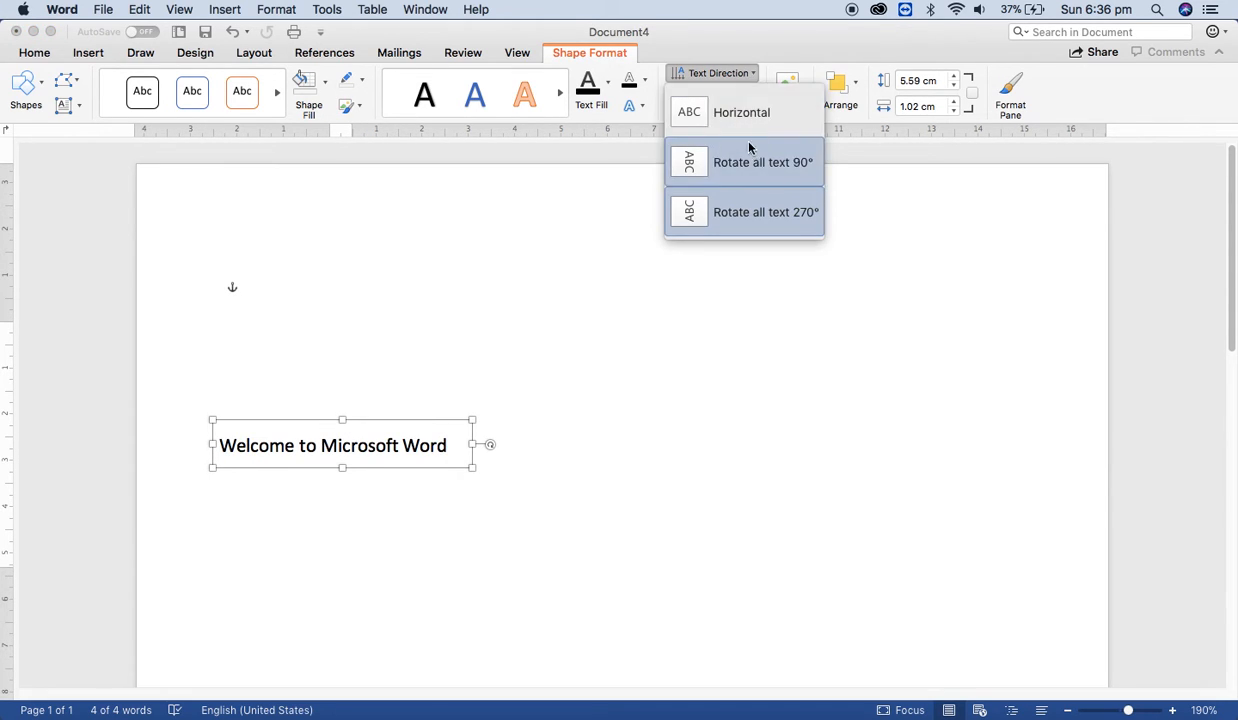
pyautogui.click(762, 162)
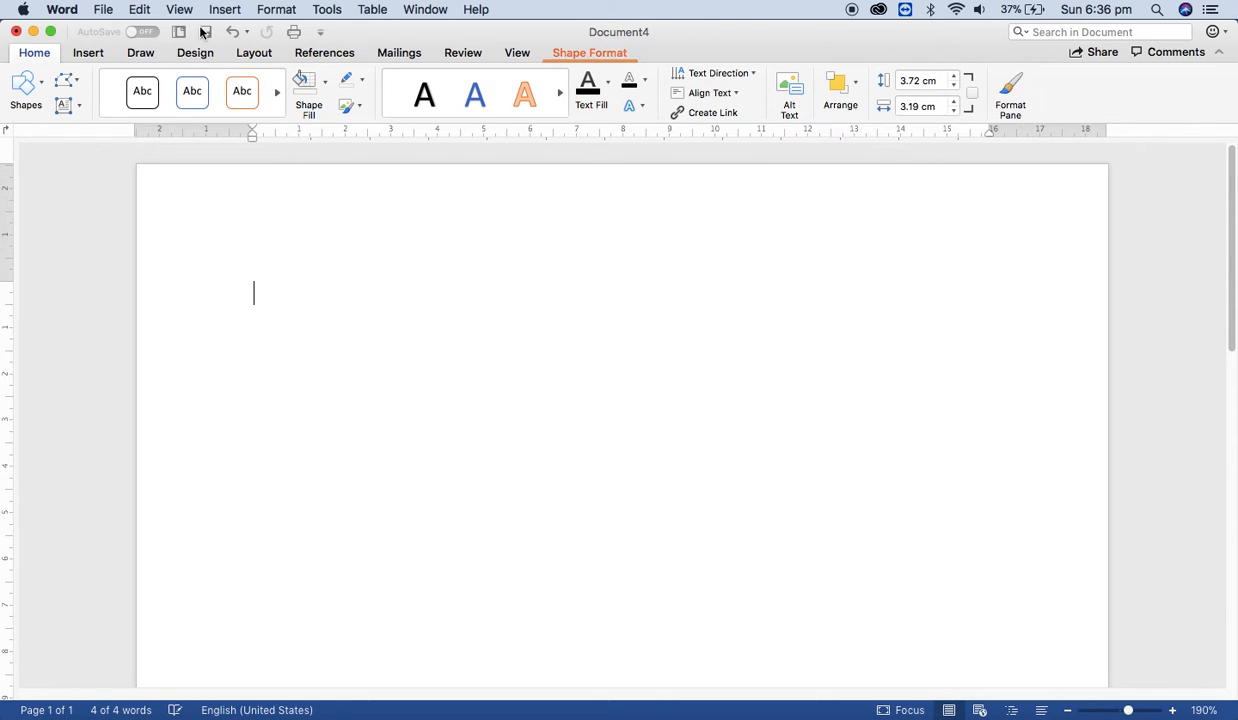
# Bring up the table size grid from the Insert ribbon to choose a 5x4 table.
pyautogui.click(88, 52)
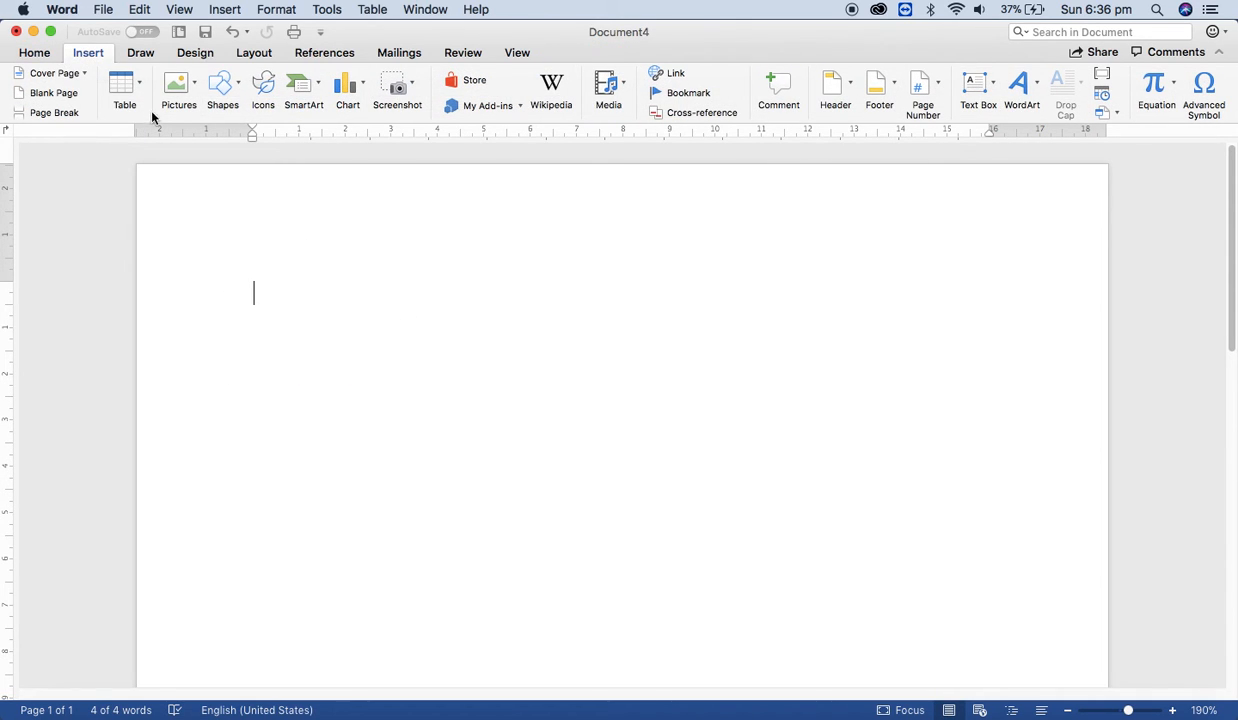
pyautogui.click(124, 90)
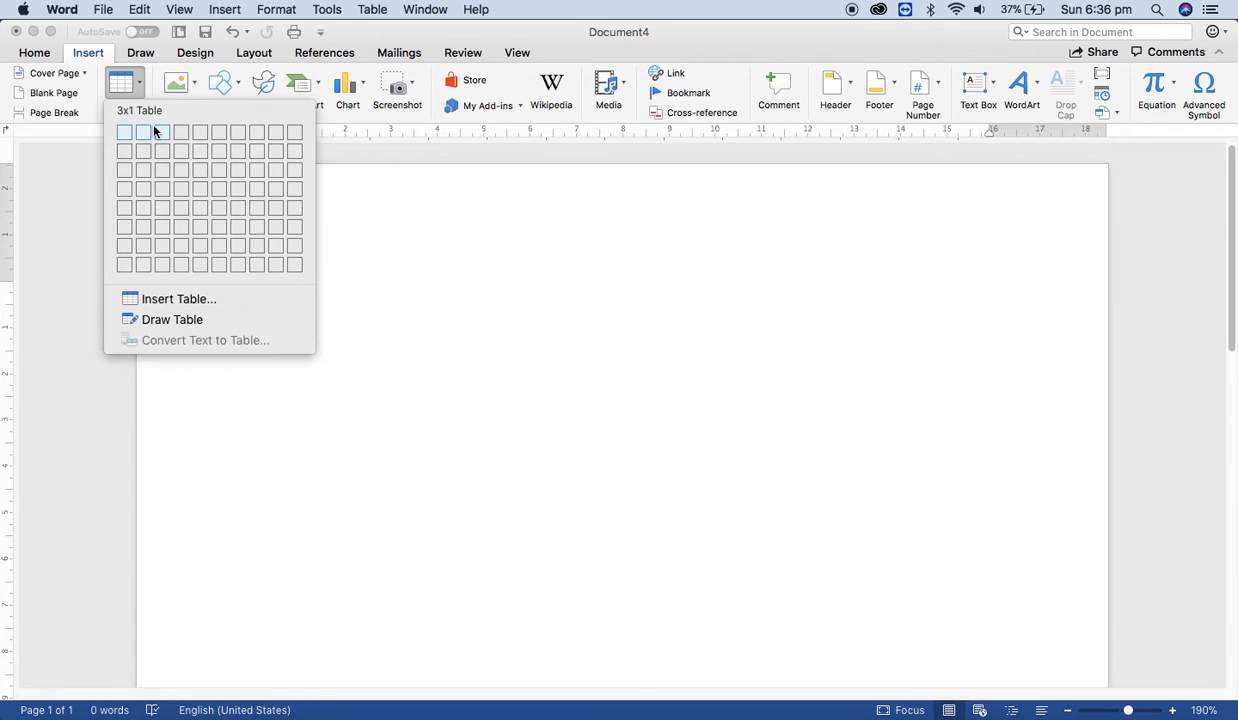
pyautogui.moveTo(160, 132)
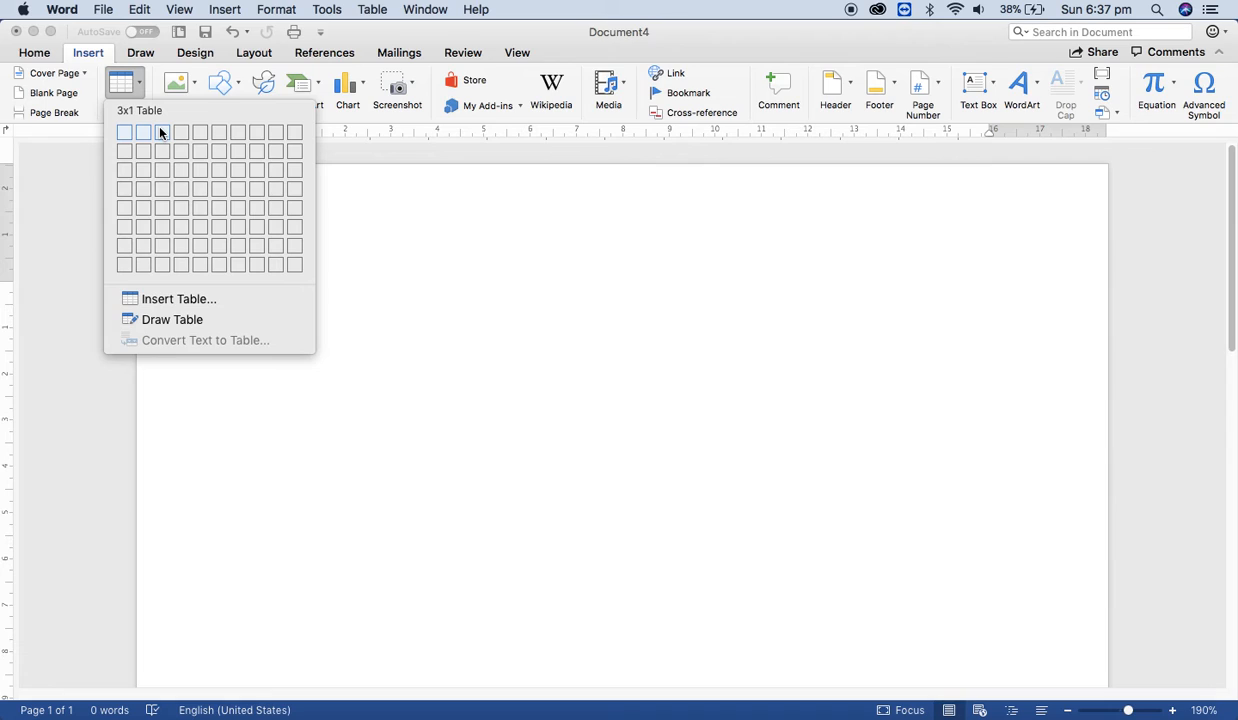
pyautogui.moveTo(156, 132)
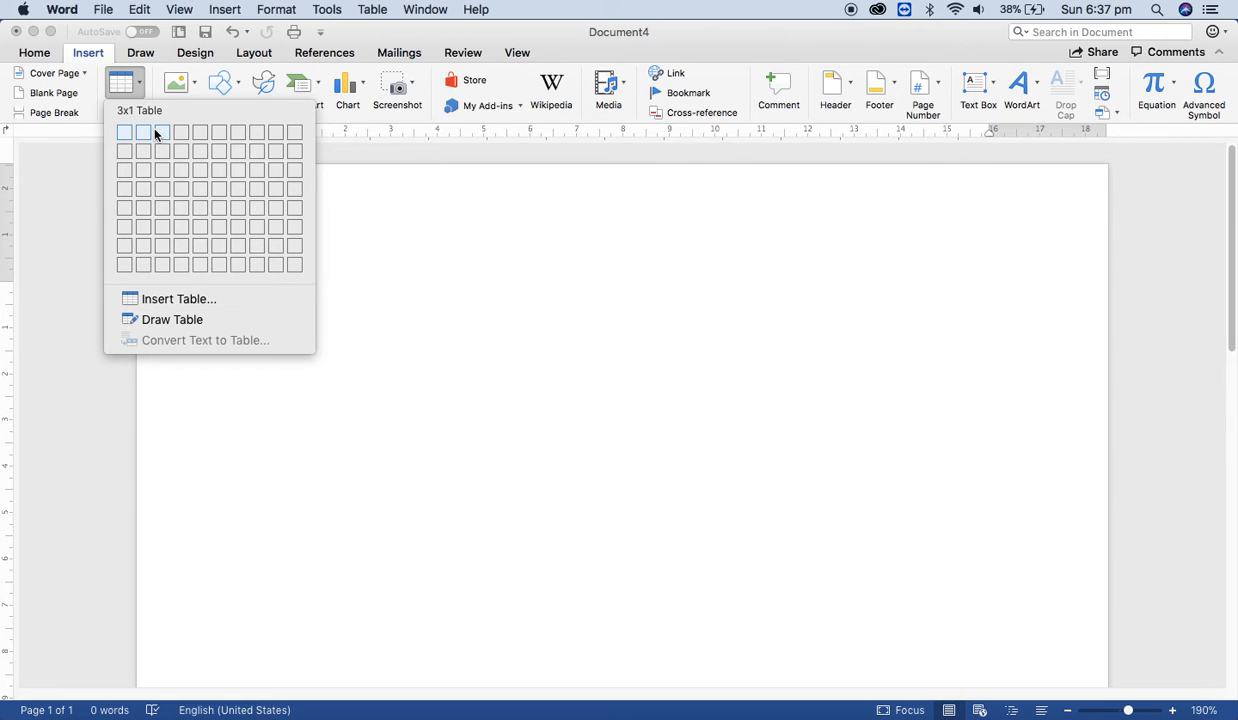
pyautogui.moveTo(224, 188)
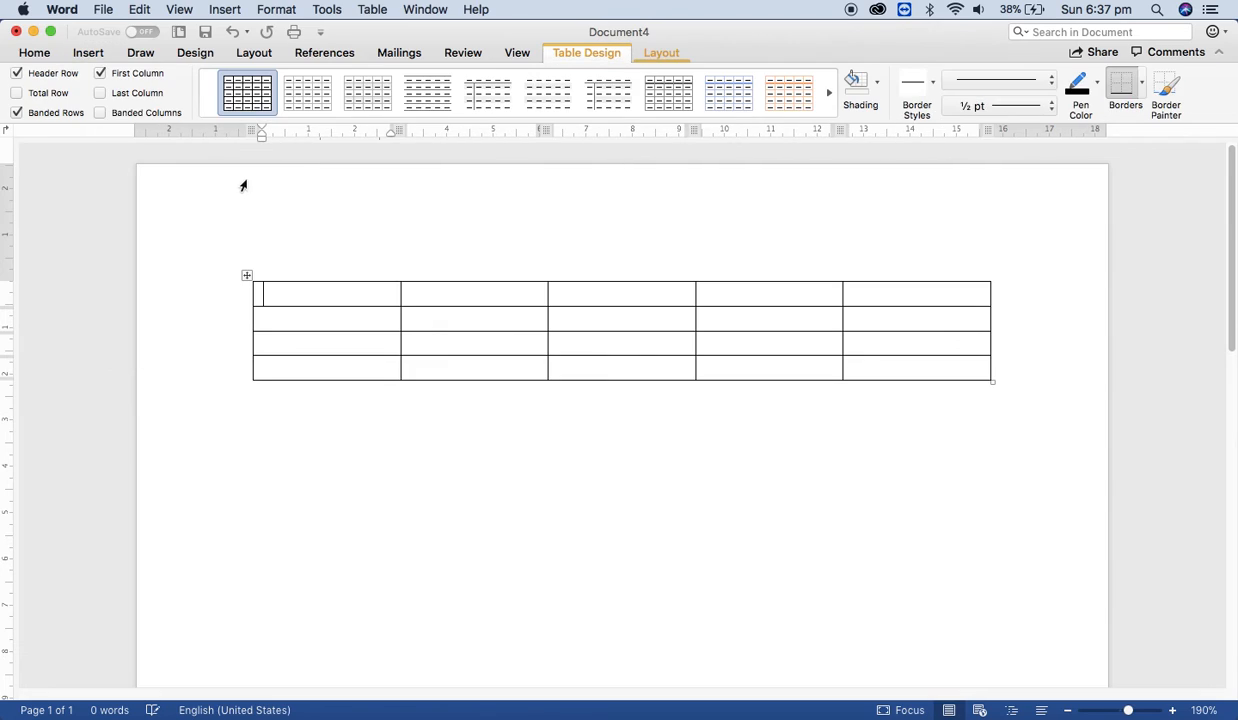
# Fill the header row with S.no, Item Name, Qty, Rate and Total, then select S.no.
pyautogui.write('S')
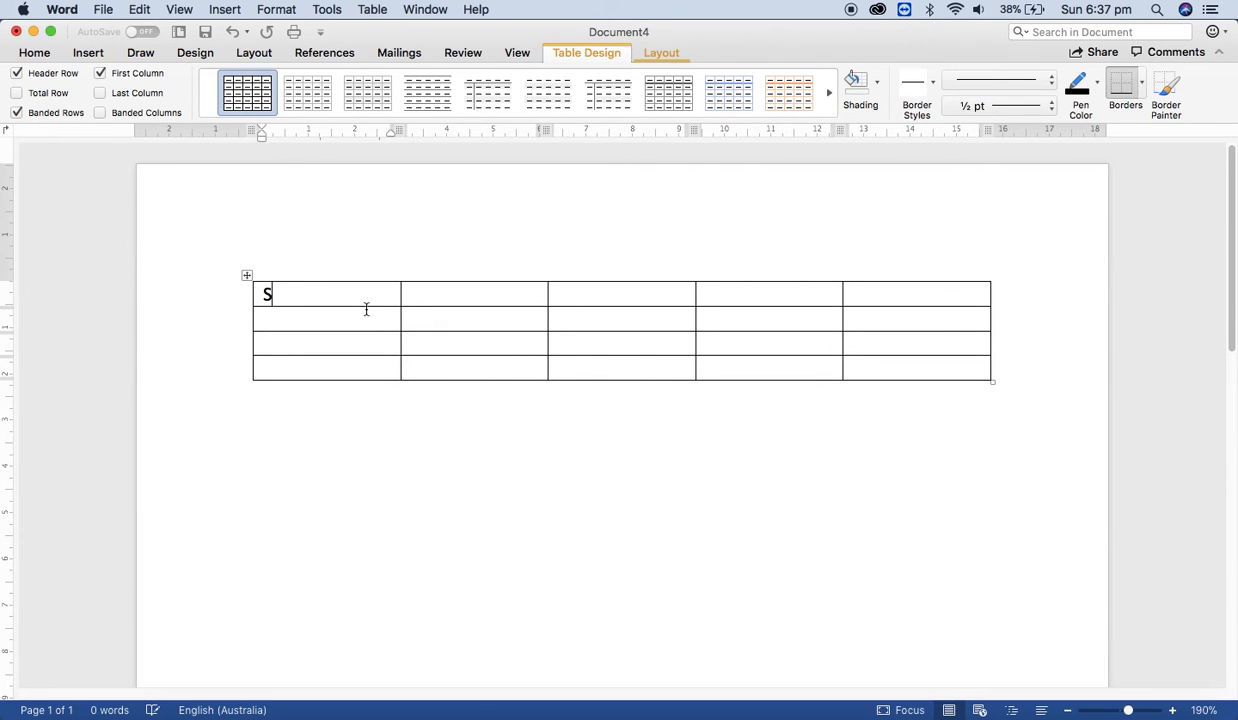
pyautogui.write('.no')
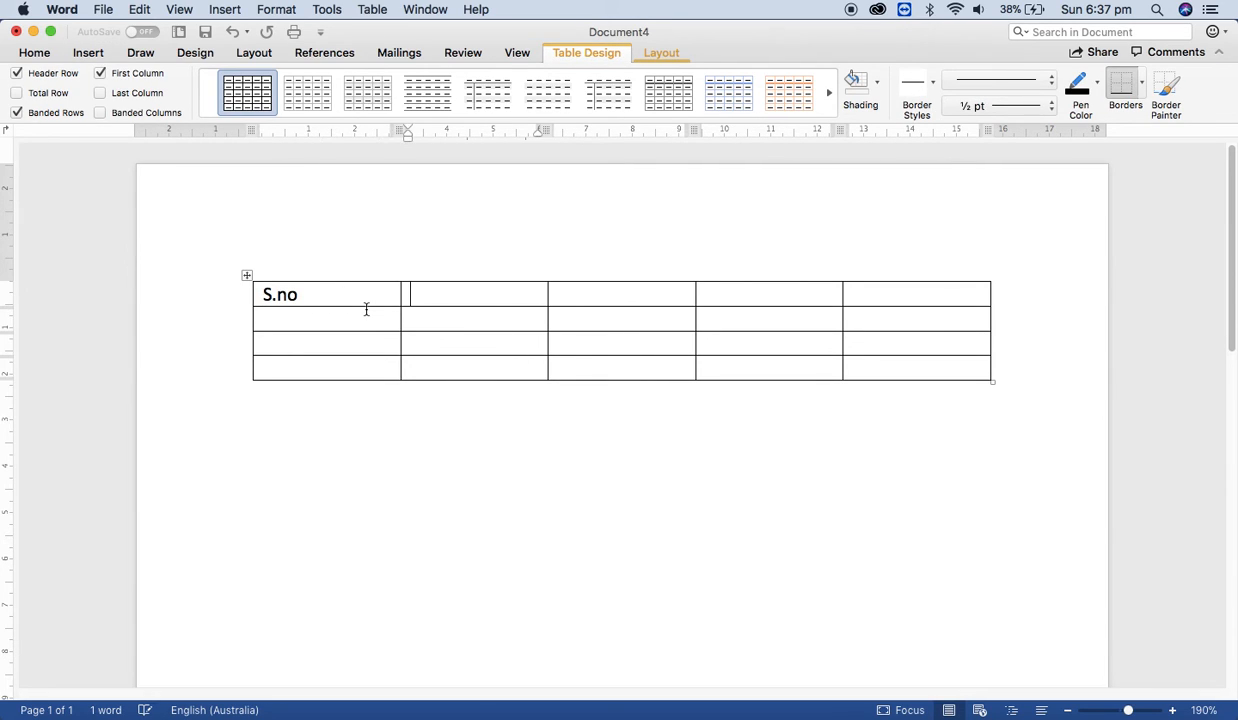
pyautogui.write('Item Name')
pyautogui.click(622, 294)
pyautogui.write('Qt')
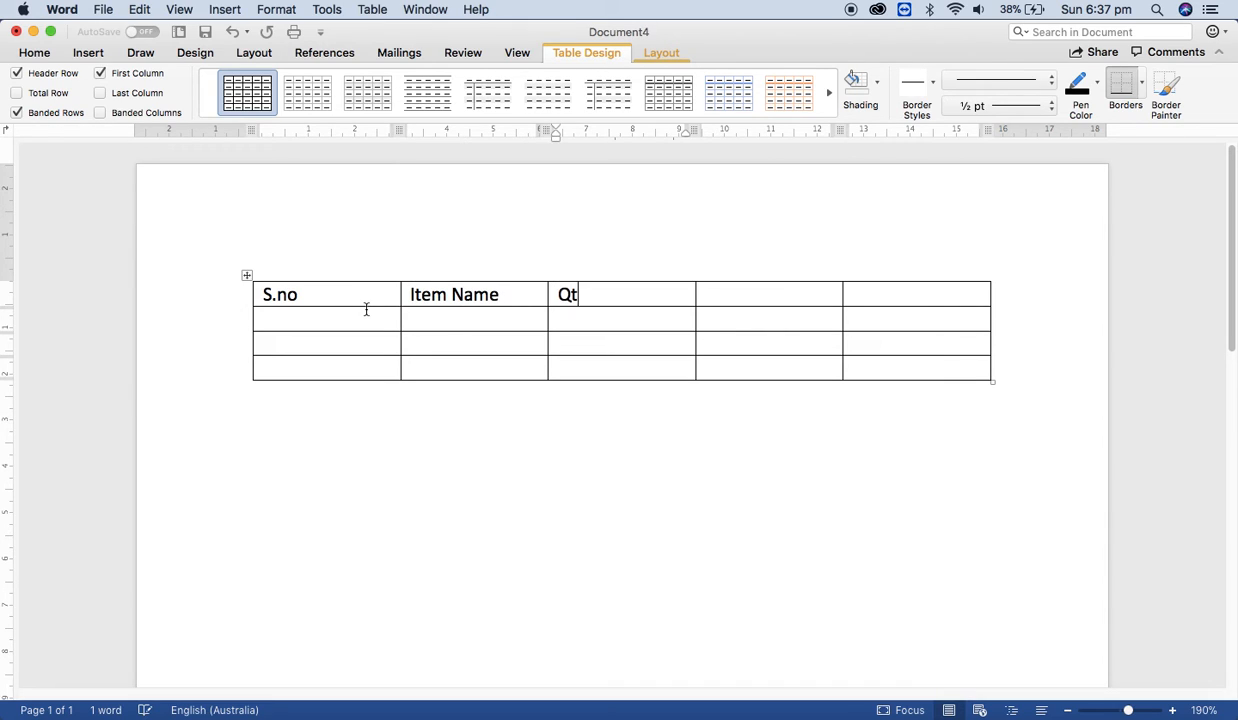
pyautogui.write('Rate')
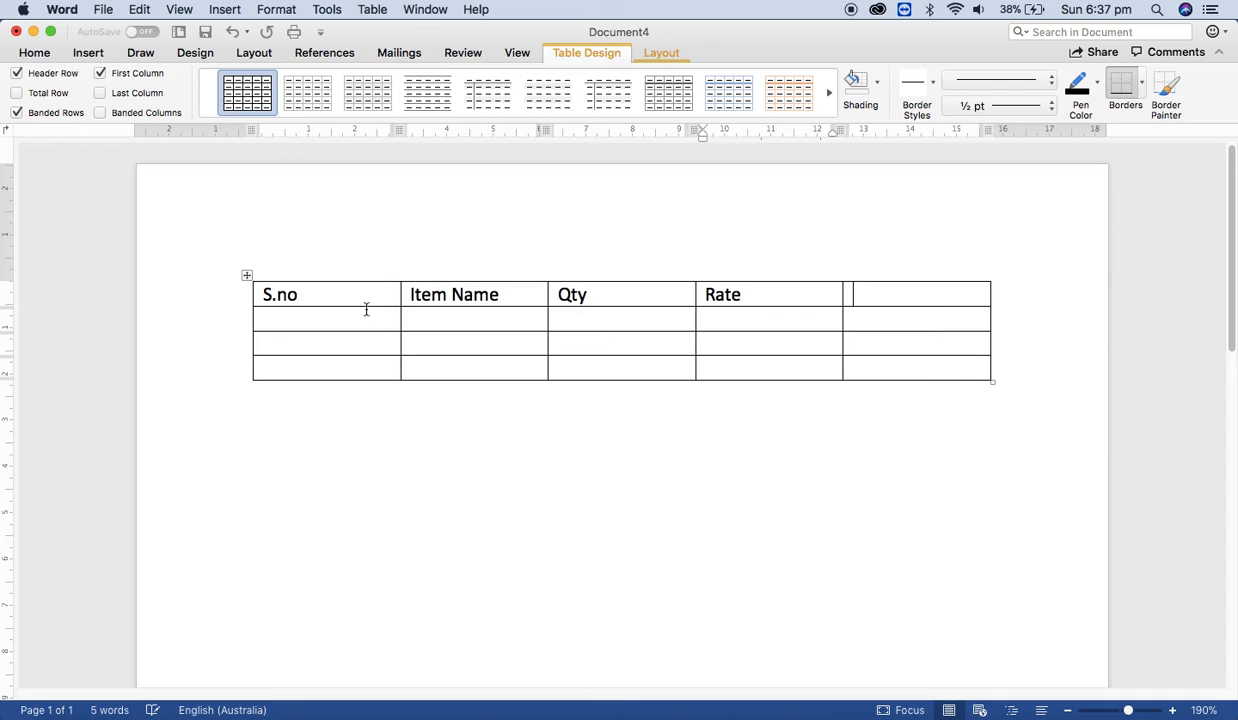
pyautogui.write('Total')
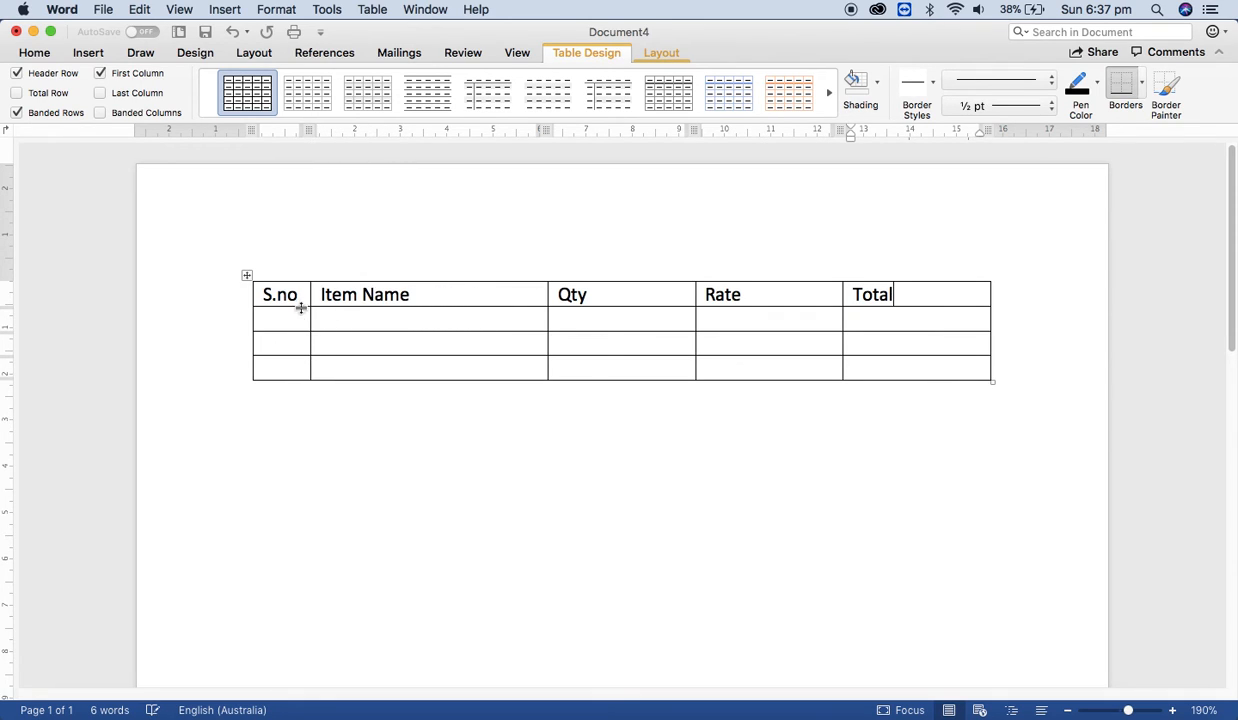
pyautogui.doubleClick(280, 294)
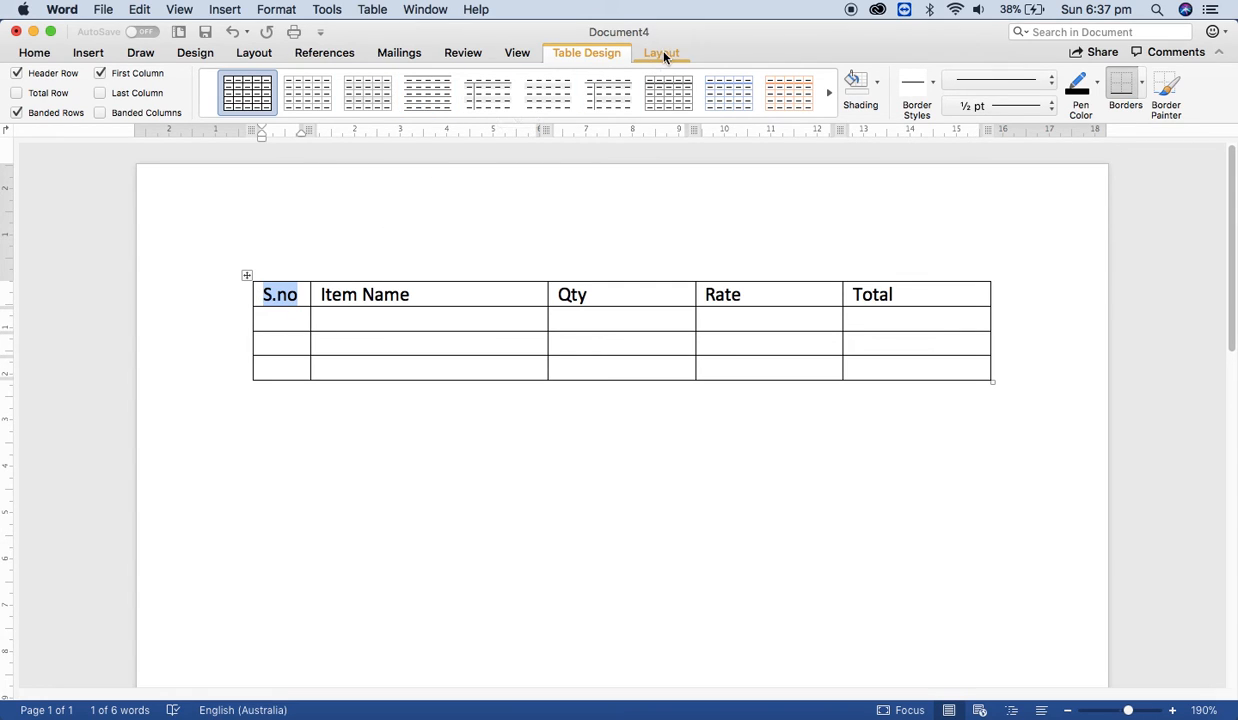
# Rotate the S.no header text to run vertically using Text Direction.
pyautogui.click(660, 52)
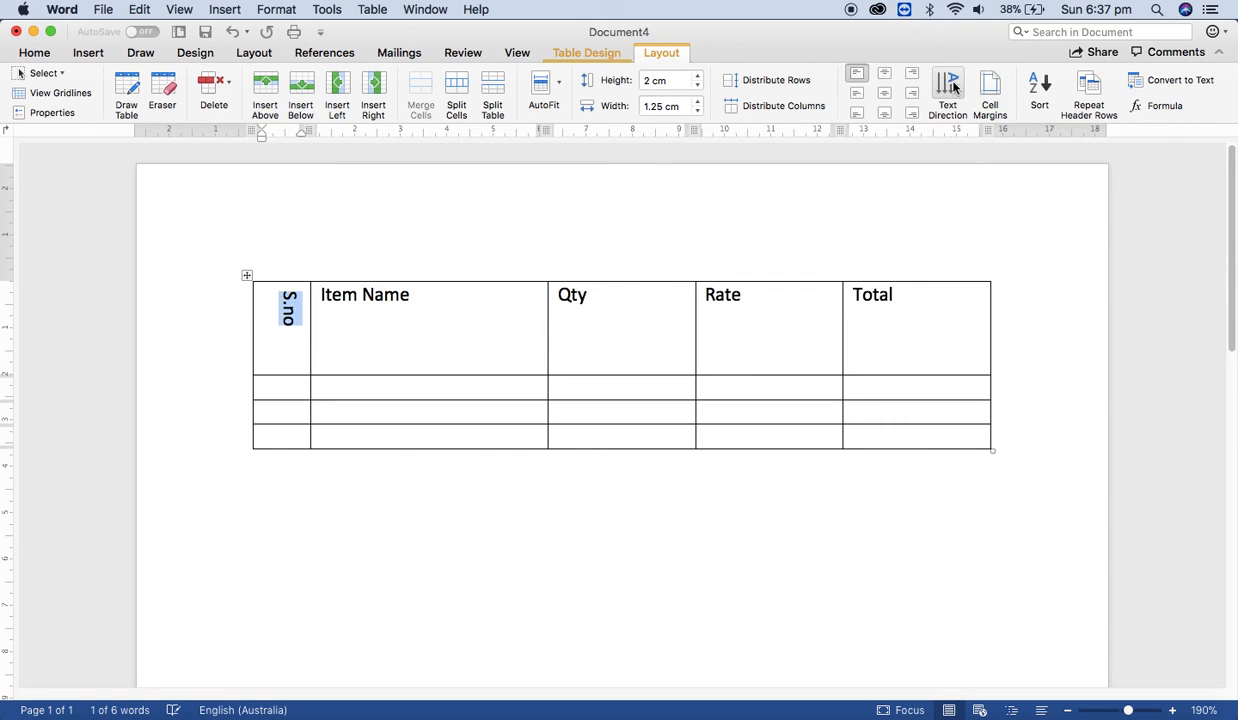
pyautogui.click(948, 90)
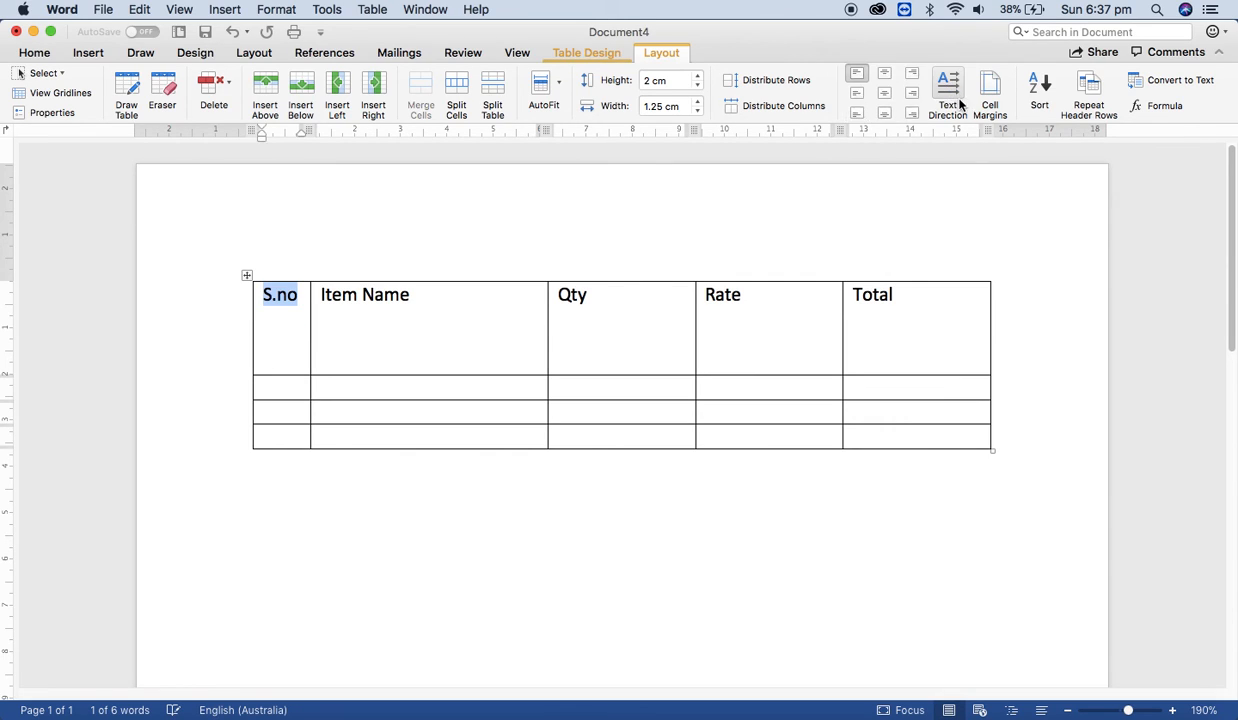
pyautogui.click(948, 96)
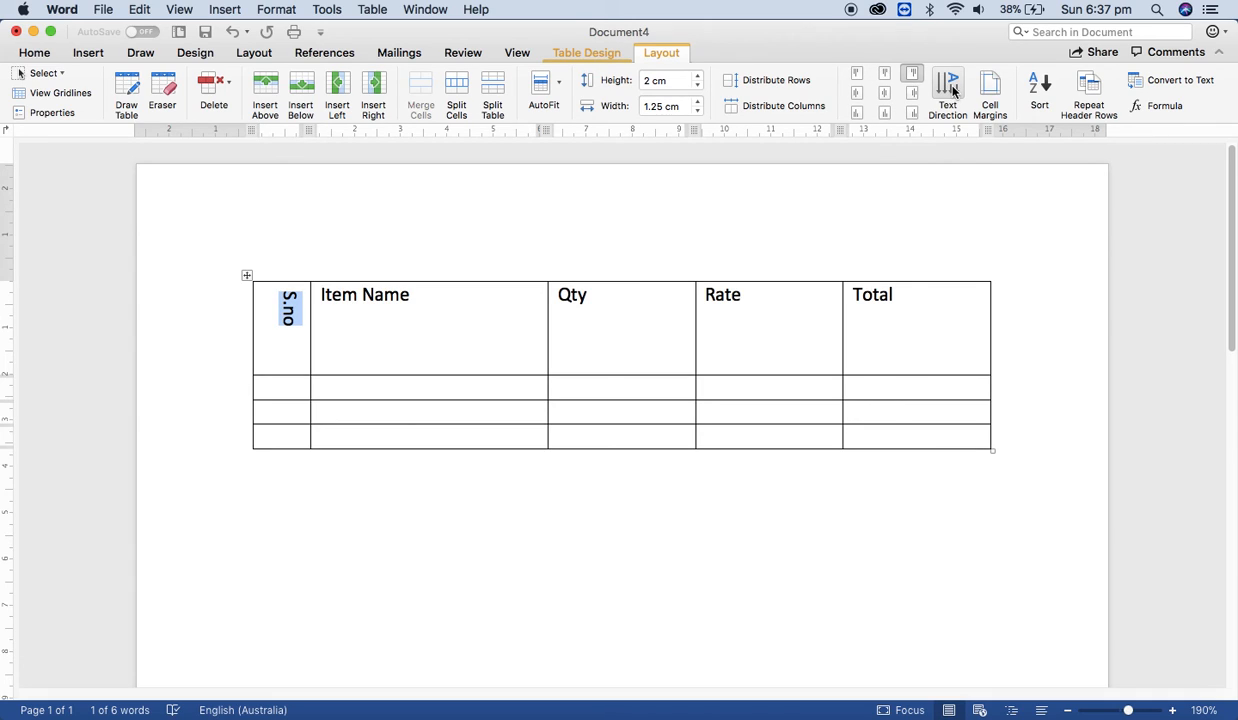
pyautogui.click(856, 94)
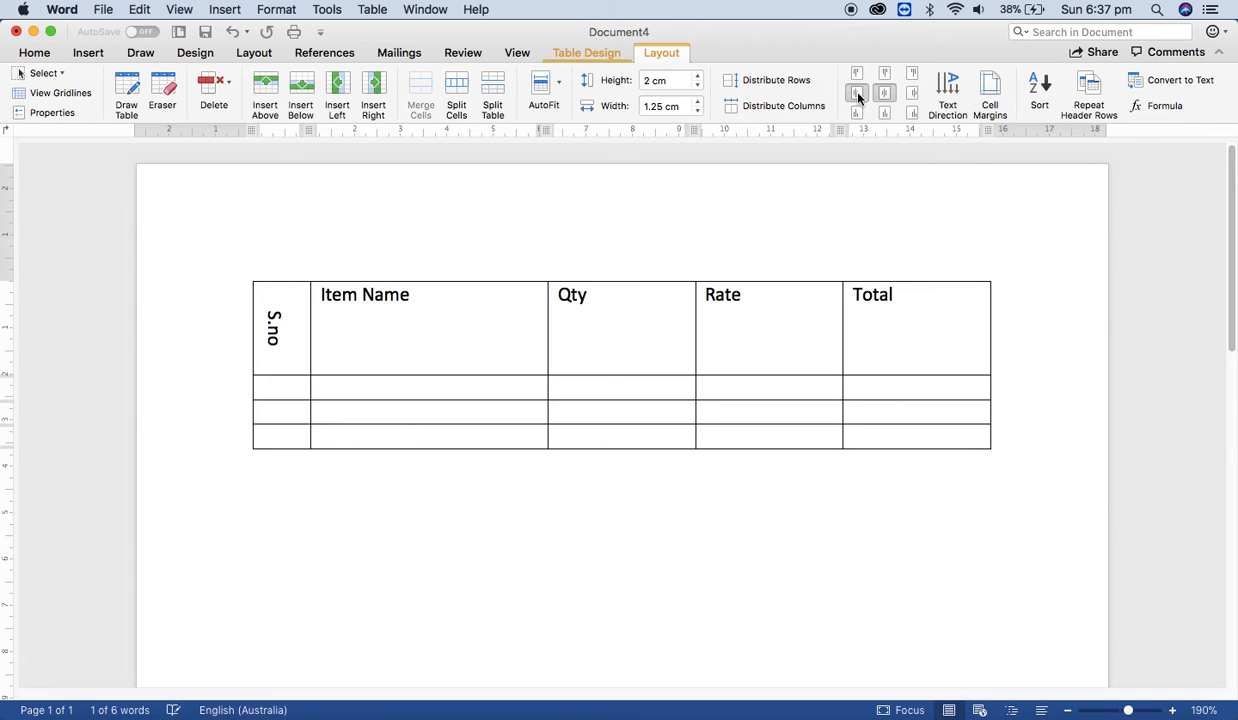
# Adjust the S.no cell alignment so the vertical text sits in its narrow column.
pyautogui.click(856, 106)
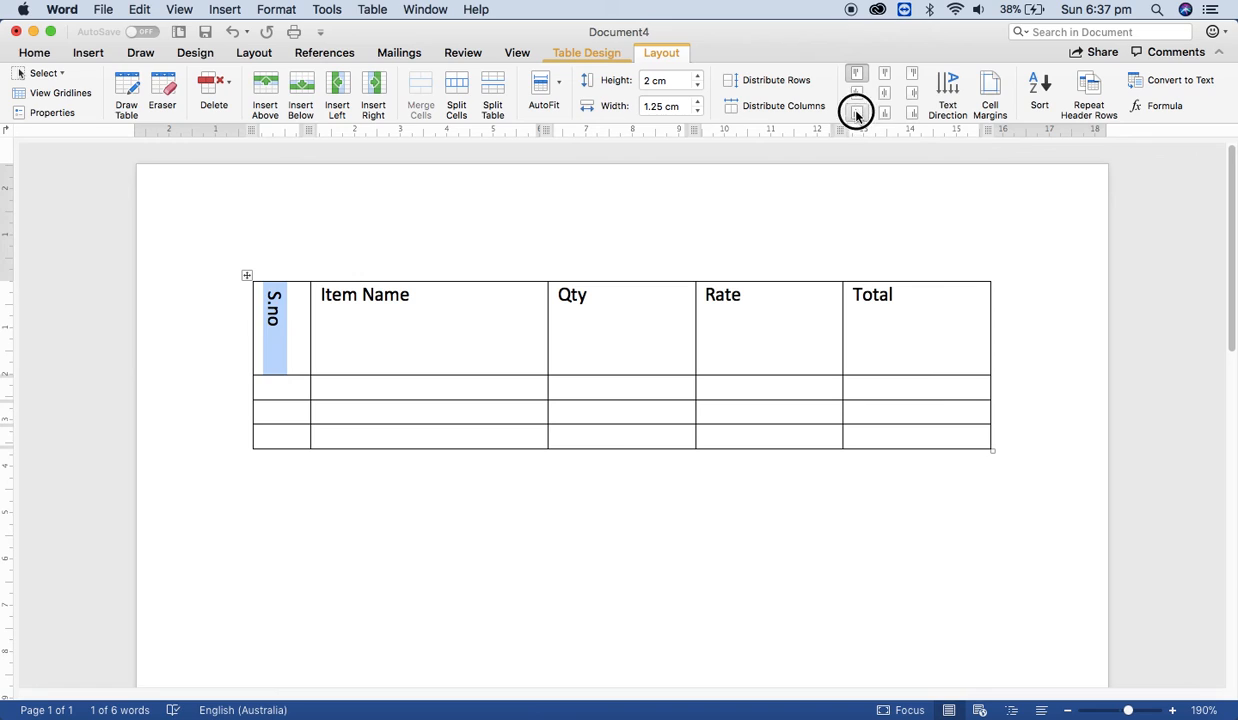
pyautogui.click(856, 106)
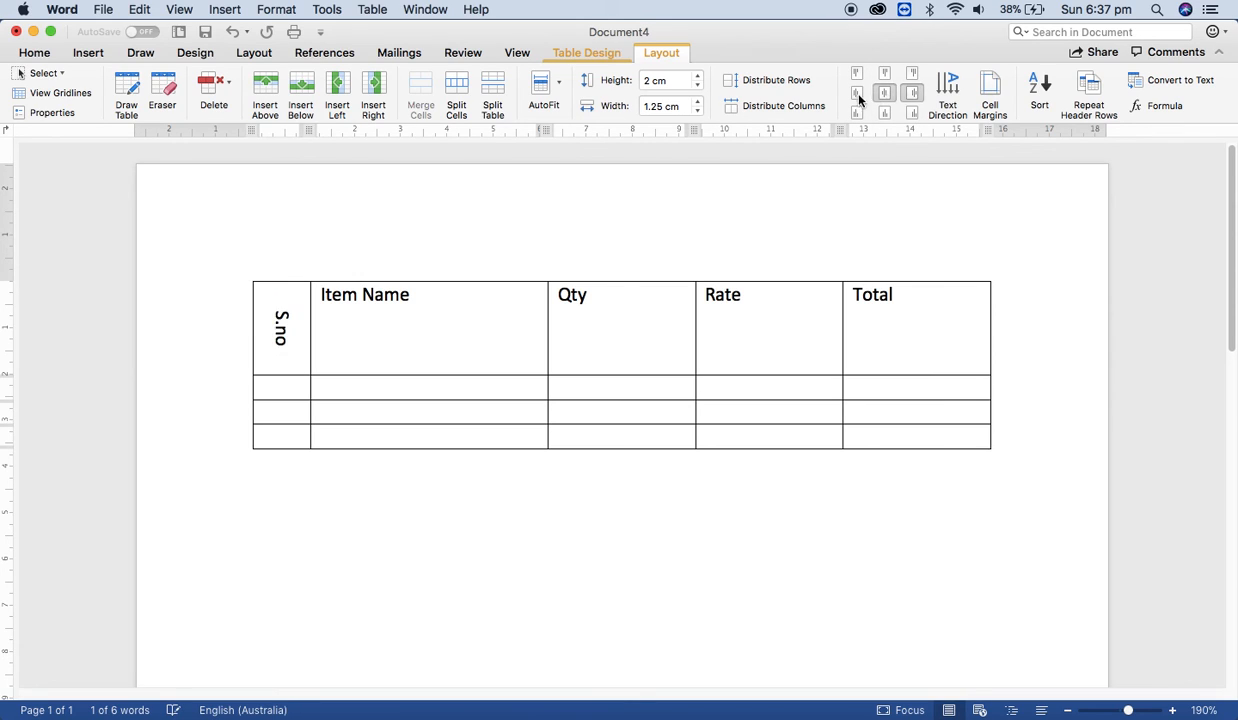
pyautogui.click(912, 80)
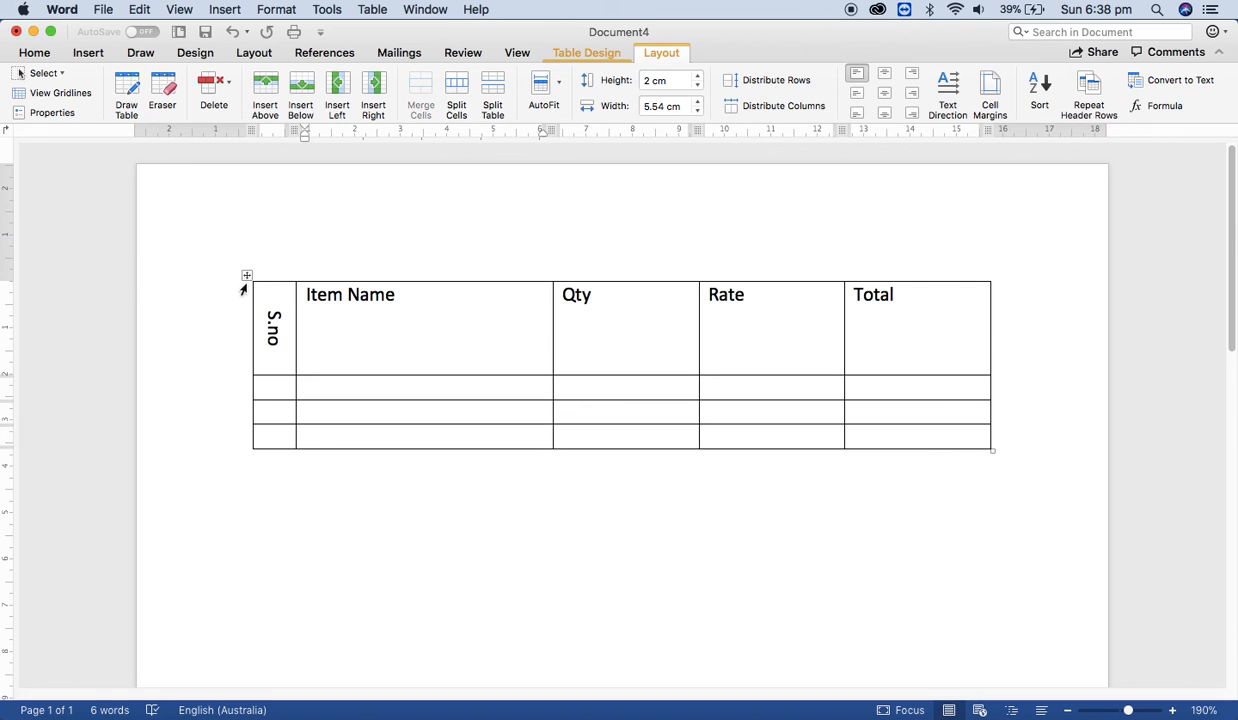
pyautogui.click(426, 294)
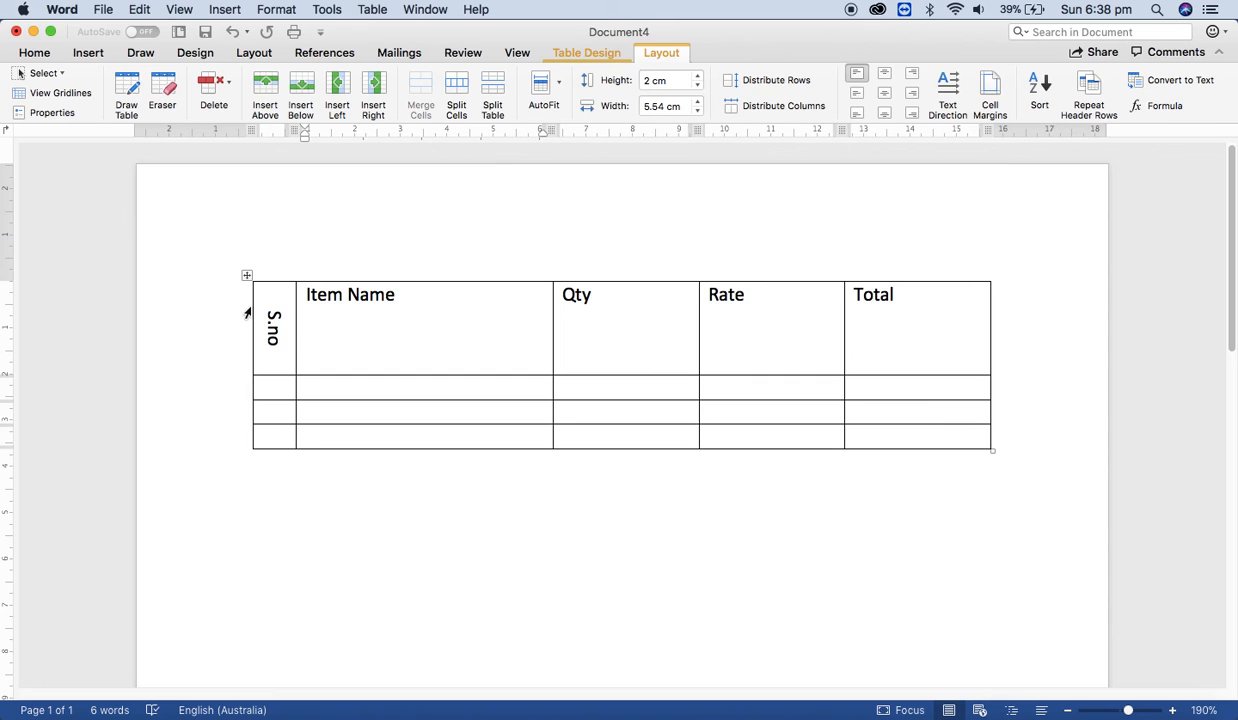
pyautogui.click(394, 294)
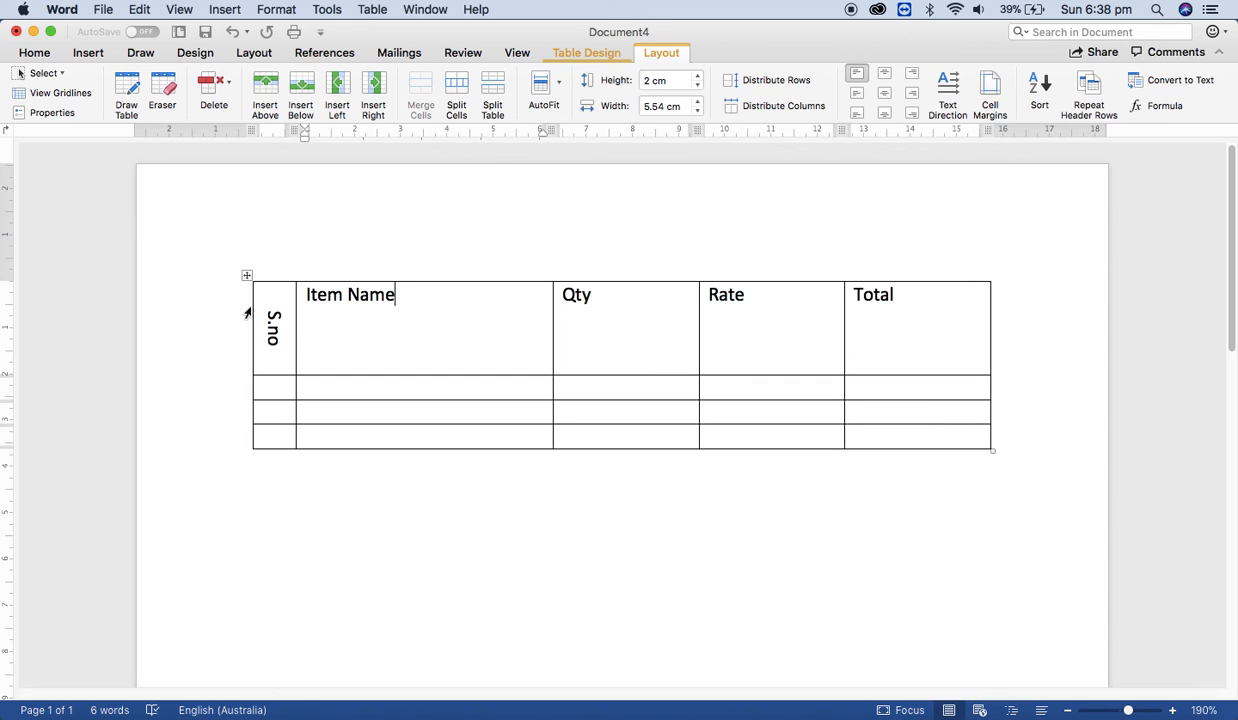